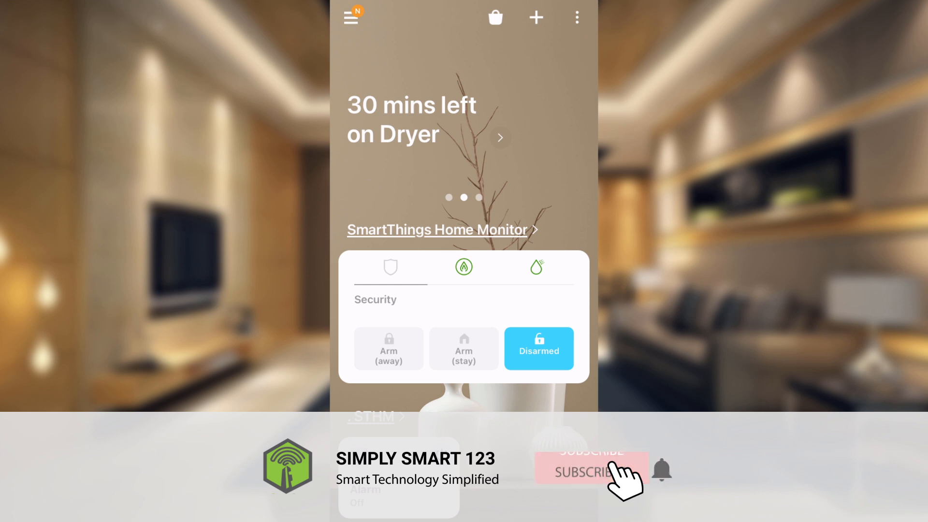
- Switch the Home Monitor card from Security arming to the Leaks status view
left_click(587, 471)
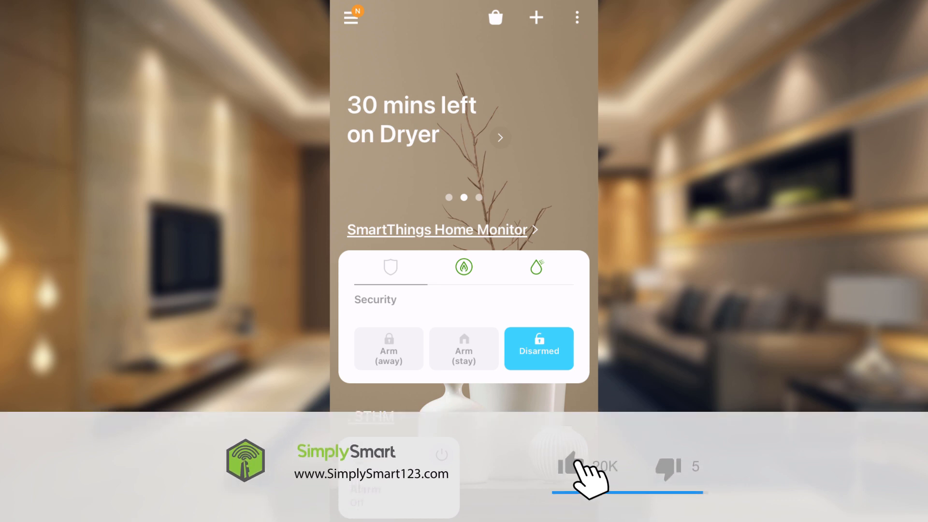
left_click(573, 466)
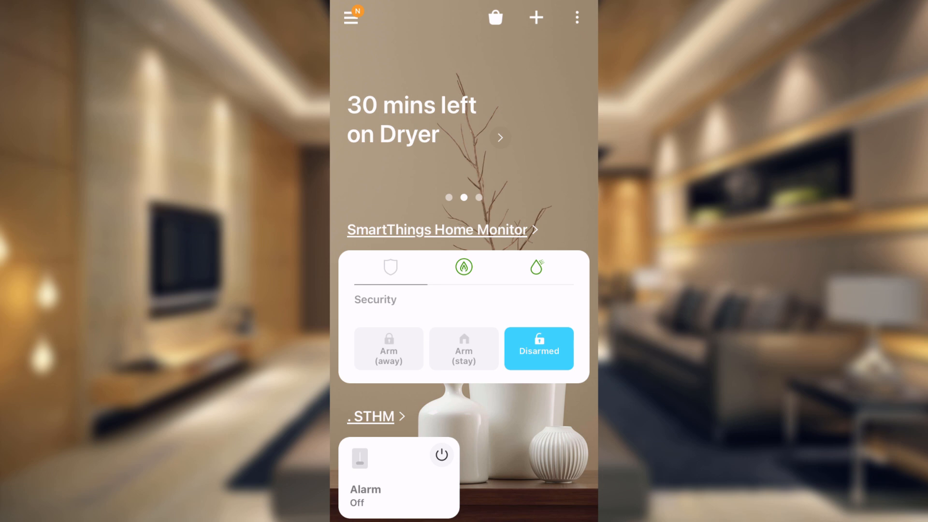
left_click(536, 266)
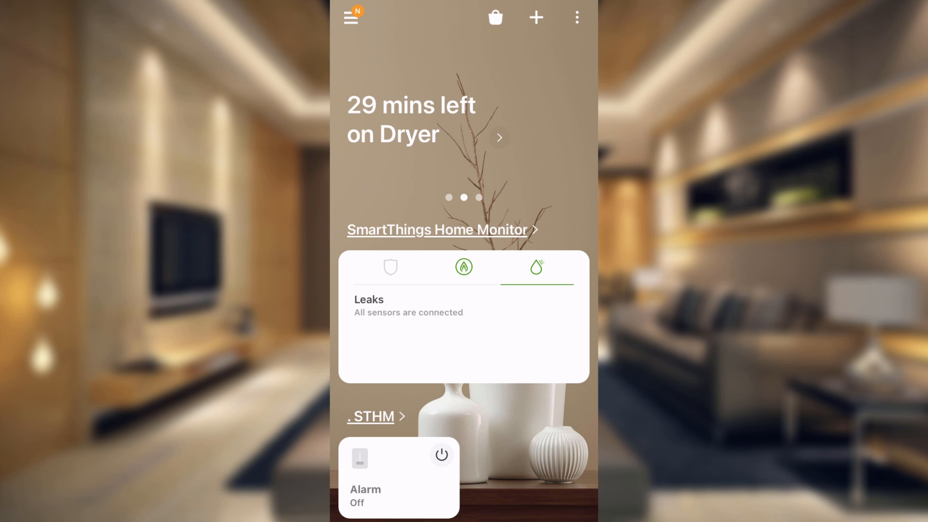
- Review the leak sensor list (all Dry), then return to the Home Monitor overview
left_click(437, 230)
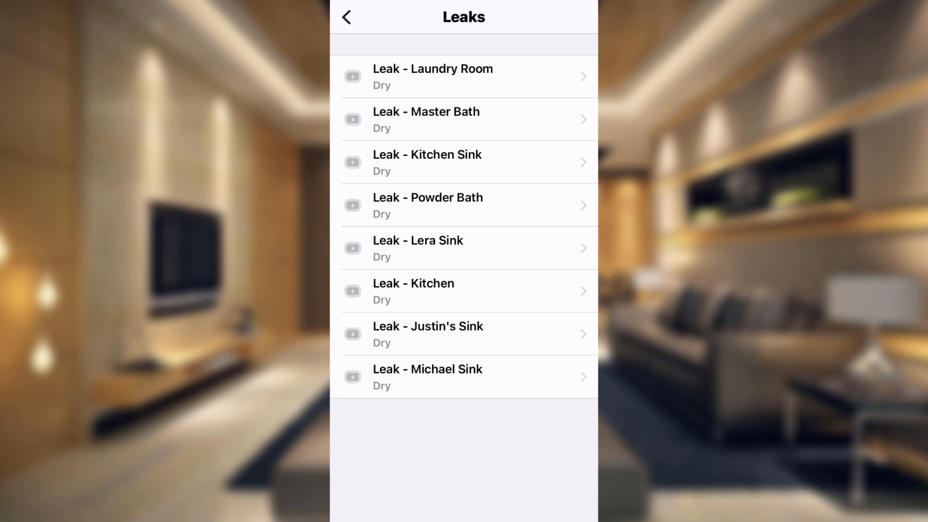
left_click(347, 16)
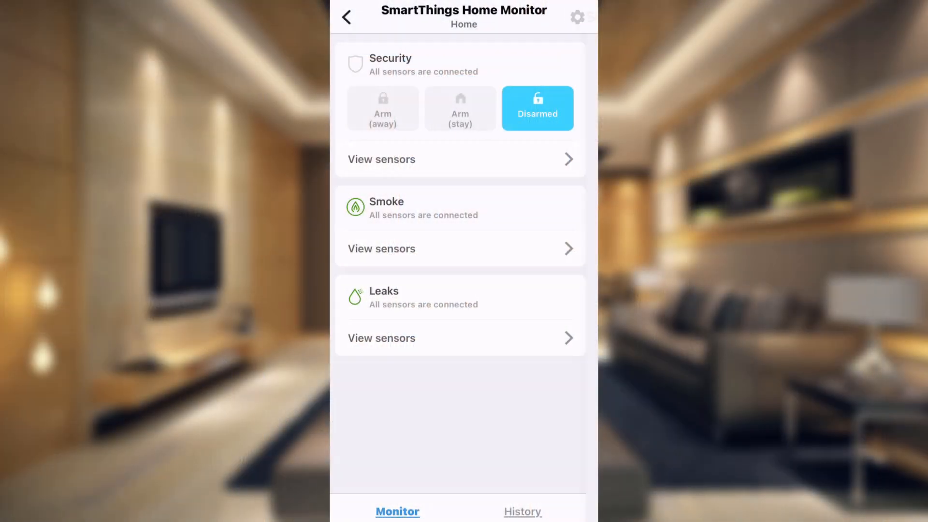
- Review the Leaks settings and the Set response list, all with no devices selected
left_click(576, 16)
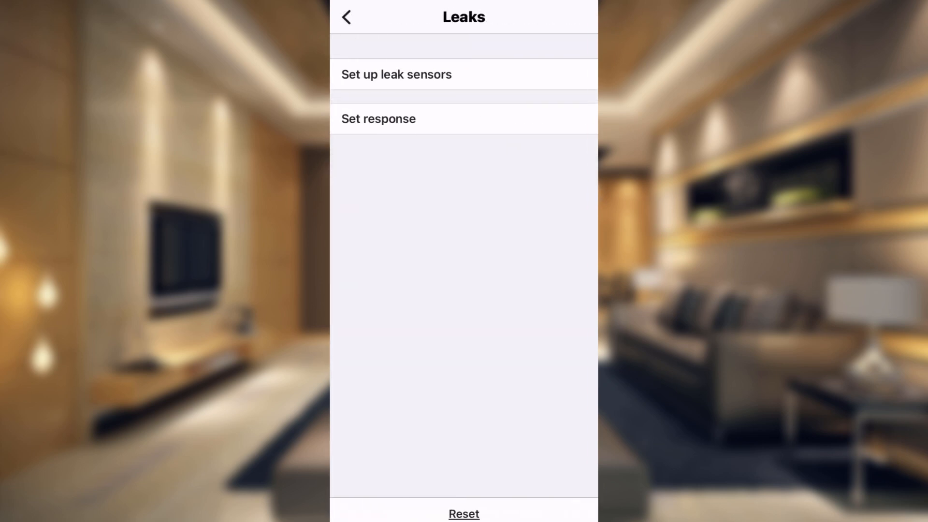
left_click(397, 74)
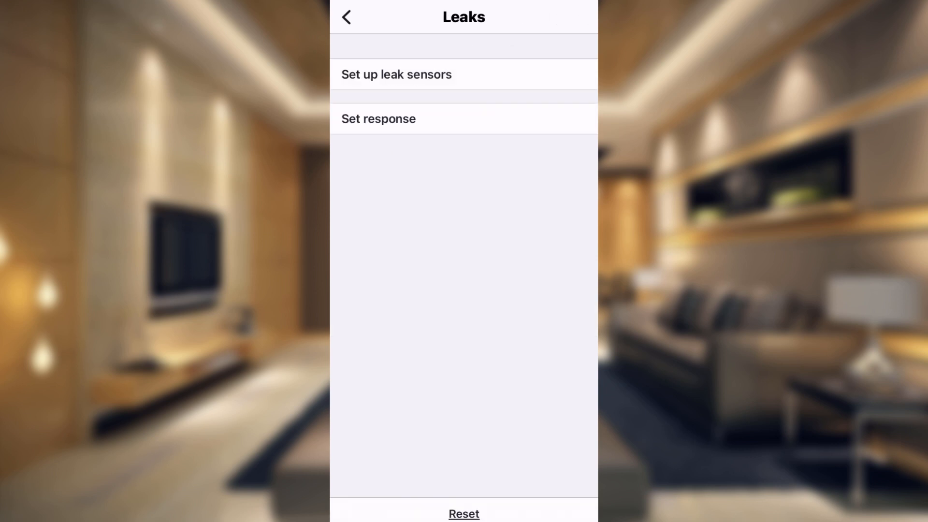
left_click(378, 118)
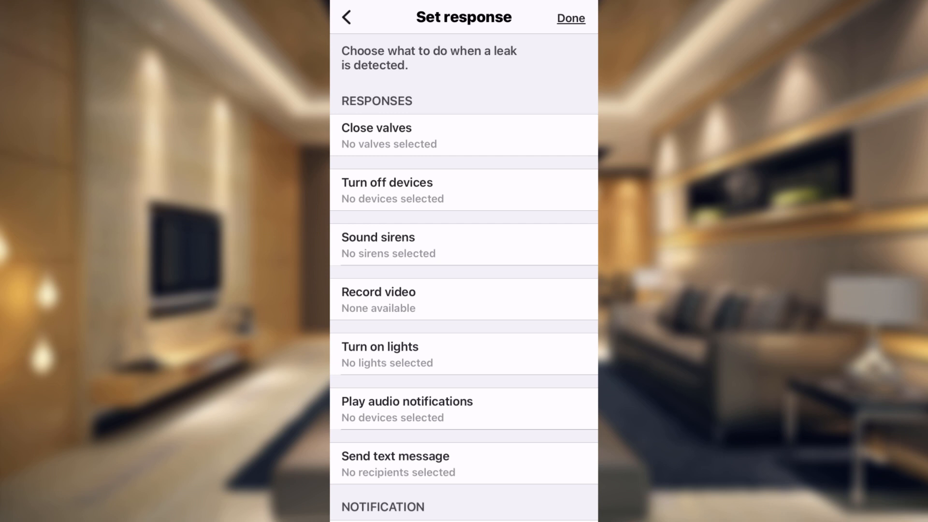
scroll("down", 3)
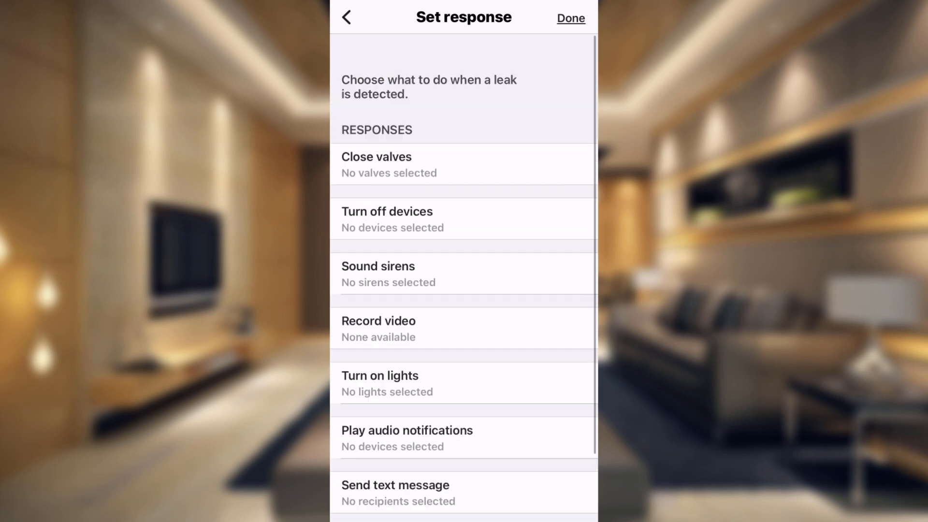
scroll("up", 3)
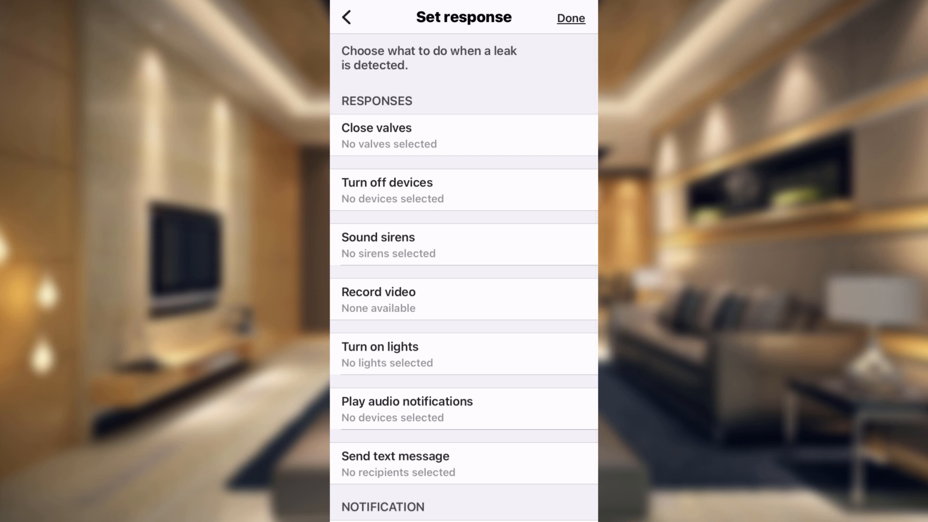
scroll("up", 3)
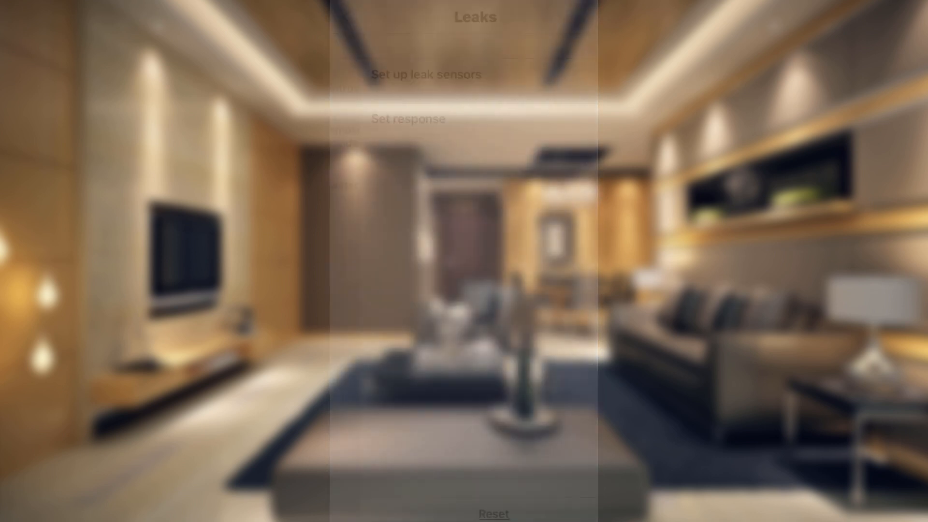
- Show the SharpTools Rules list scrolled to the two Leak - Turn Off Water rules
left_click(390, 54)
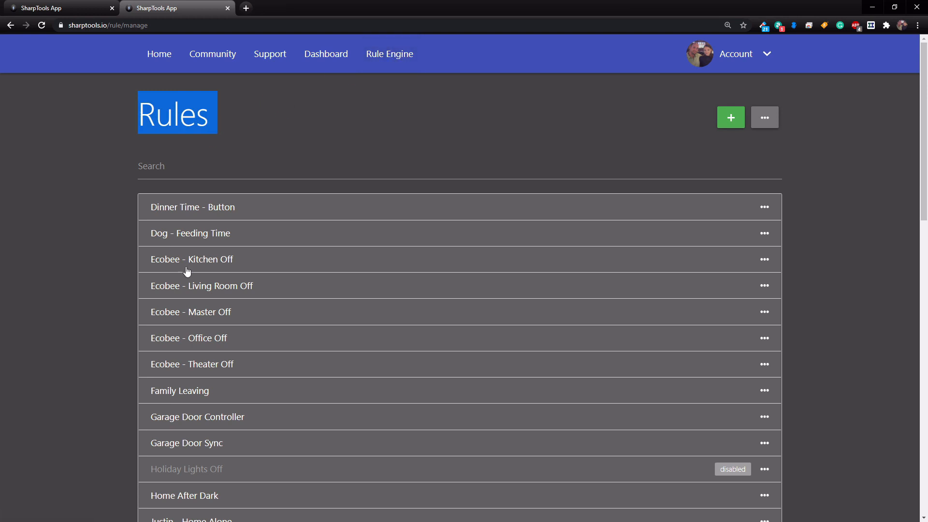
scroll("down", 3)
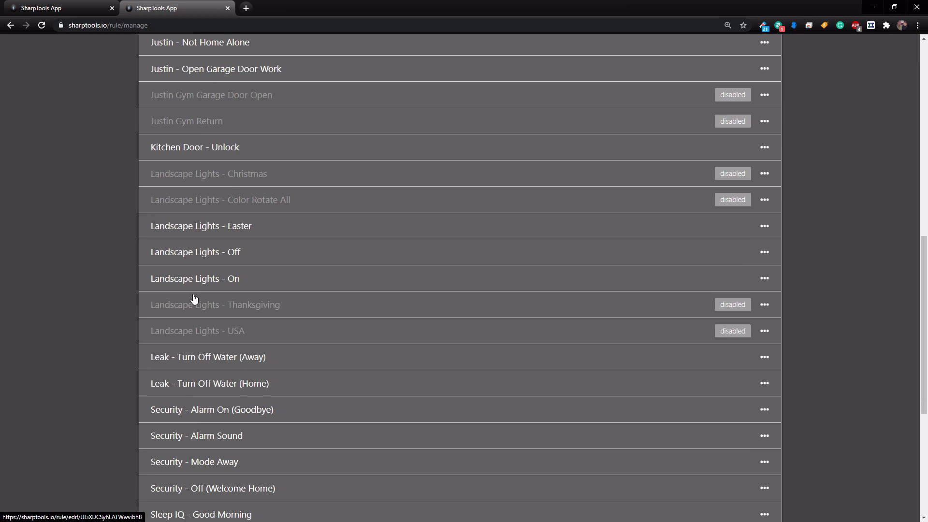
scroll("down", 3)
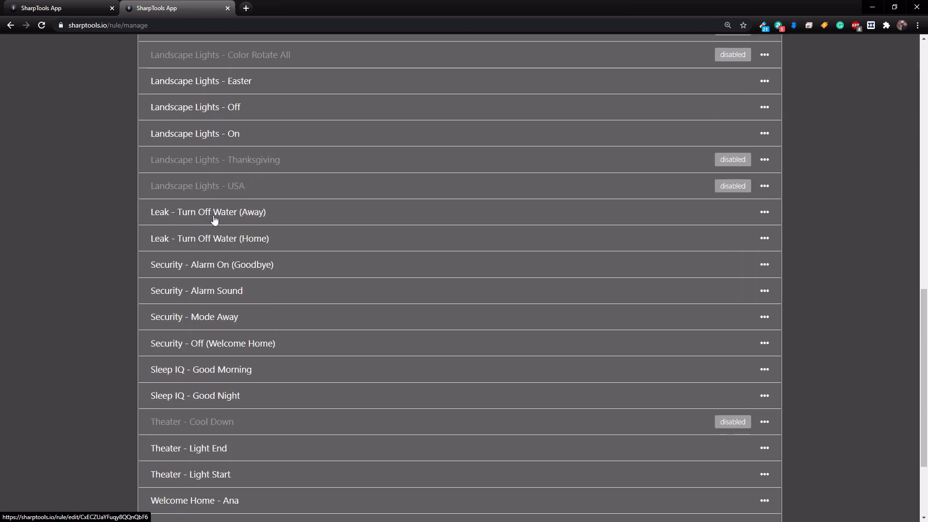
mouse_move(212, 244)
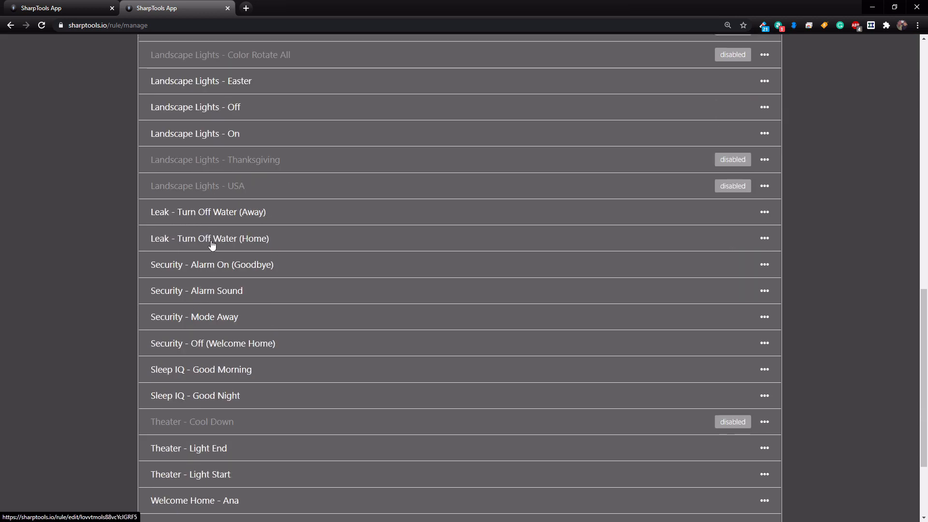
mouse_move(215, 214)
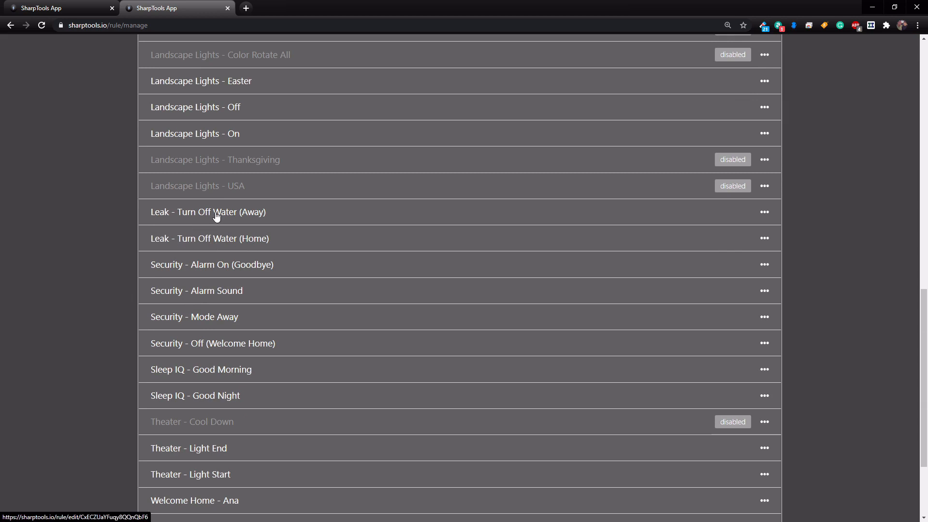
- Review the Powder Bath 'water is wet' trigger in the Away leak rule without changing it
left_click(208, 211)
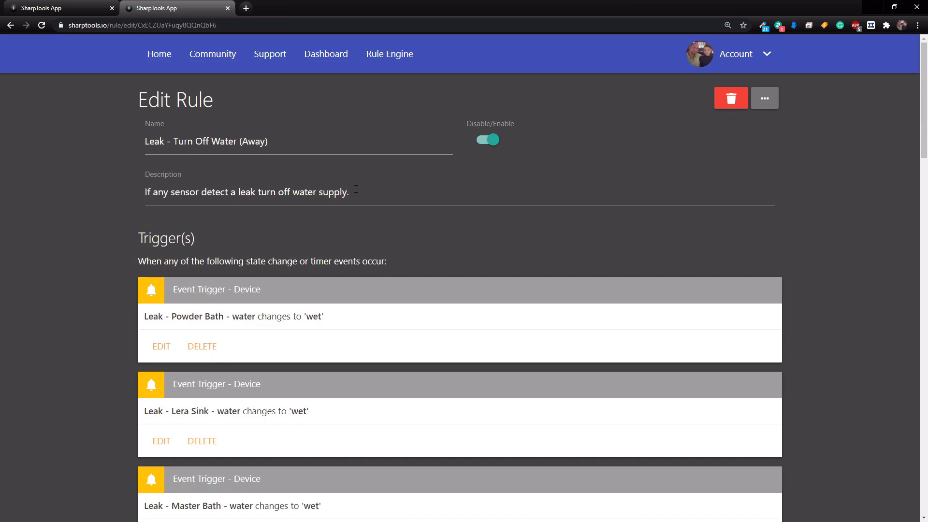
scroll("down", 3)
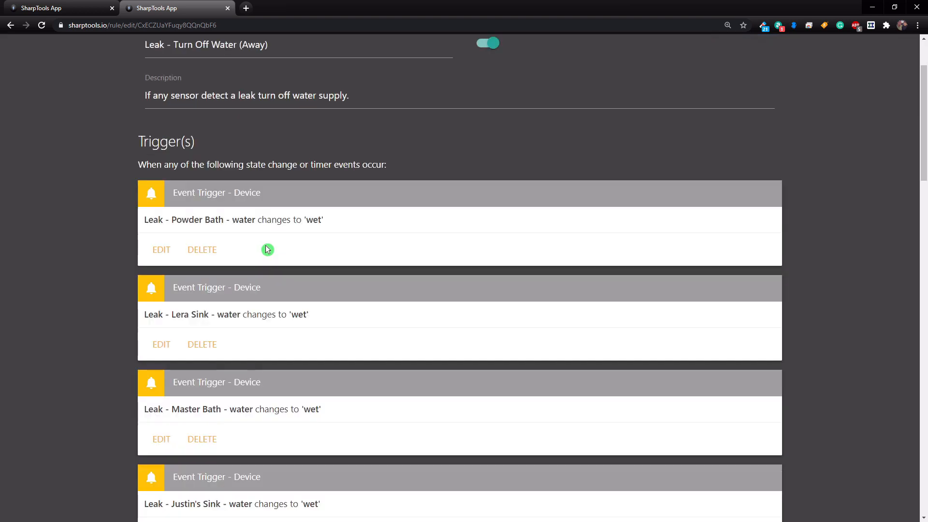
mouse_move(195, 156)
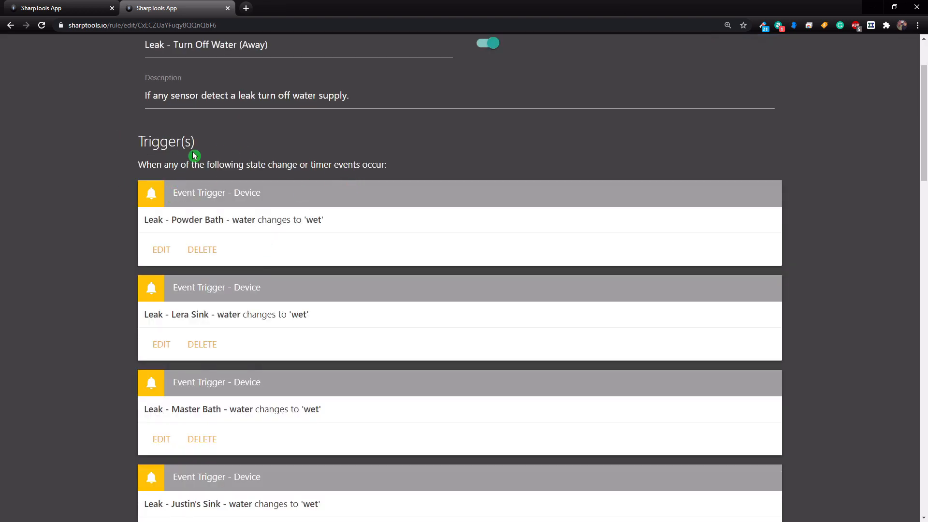
mouse_move(135, 274)
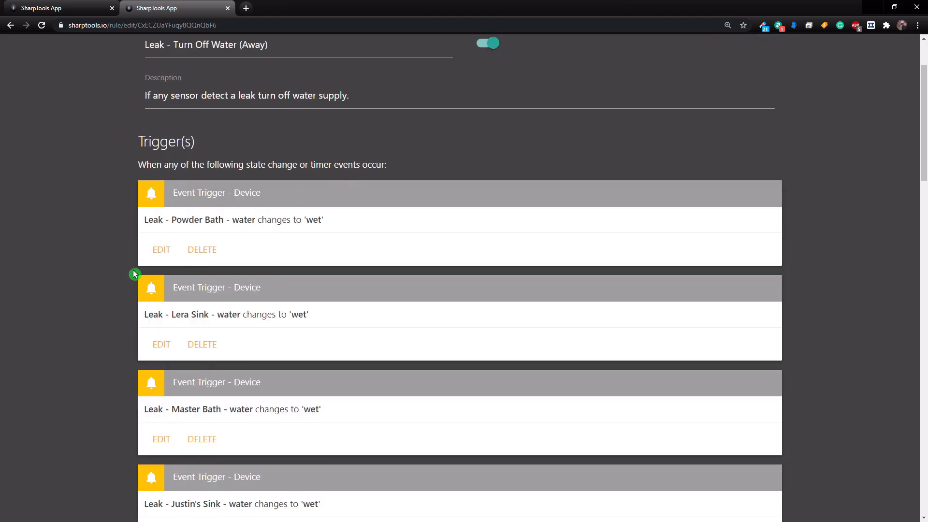
left_click(161, 250)
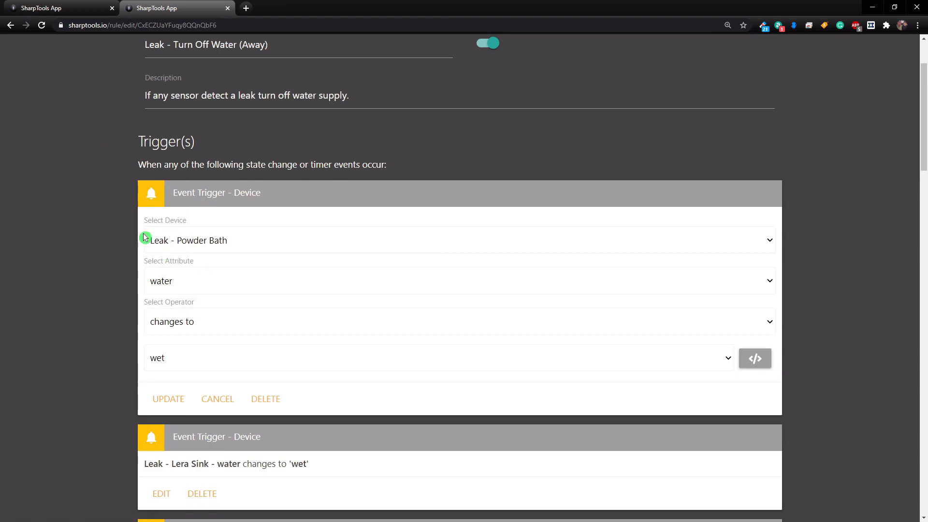
mouse_move(183, 284)
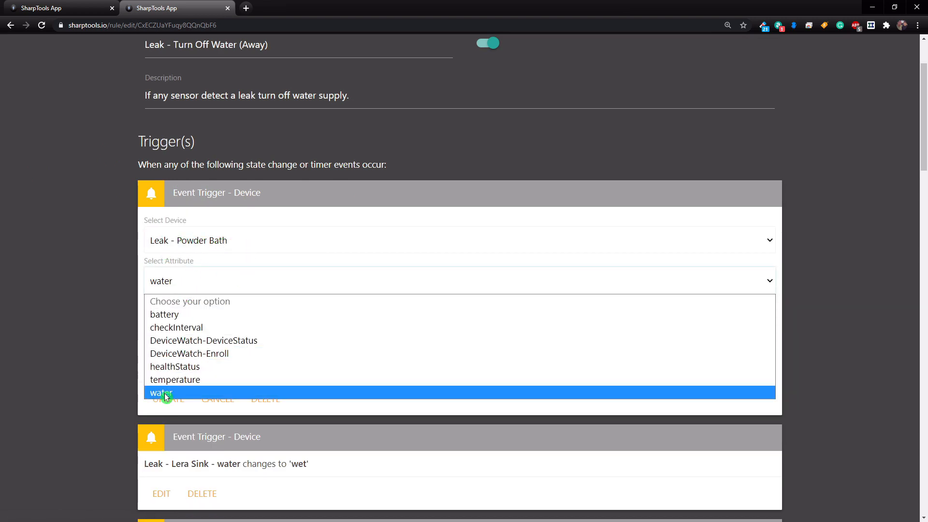
left_click(161, 393)
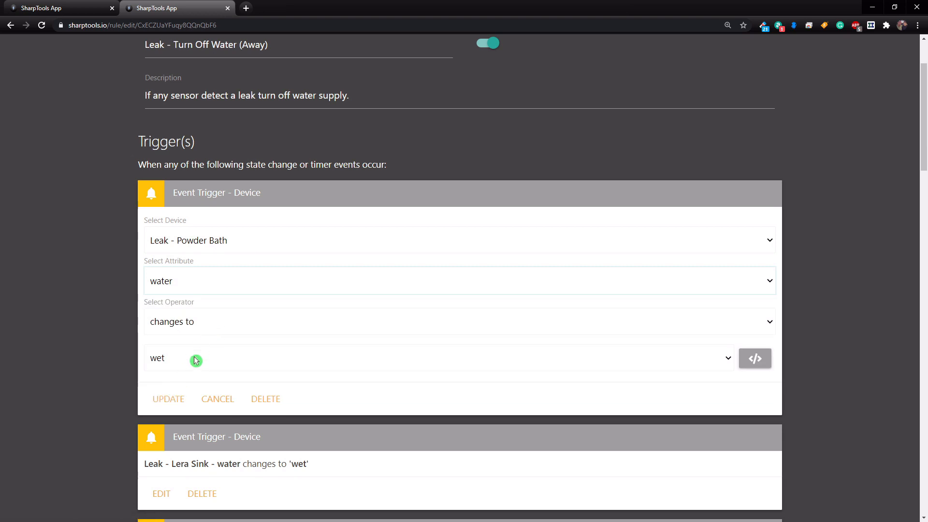
left_click(167, 398)
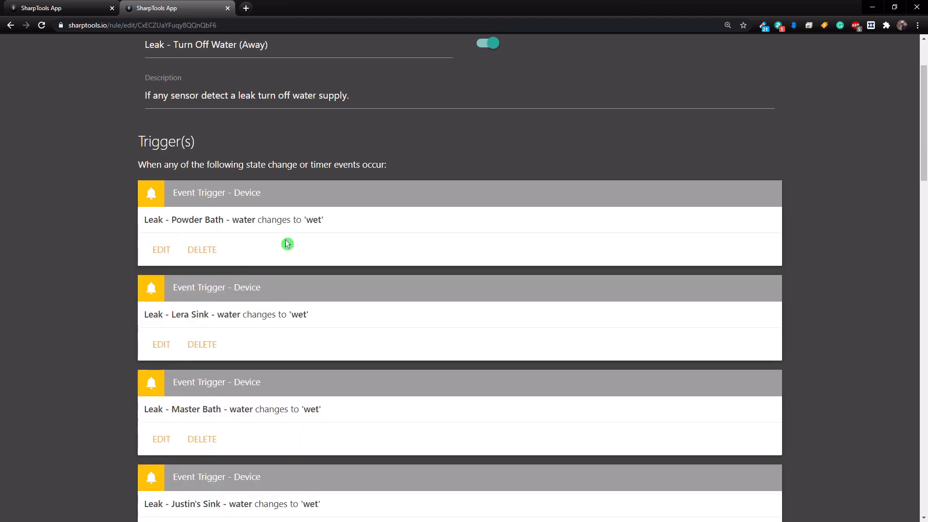
mouse_move(286, 223)
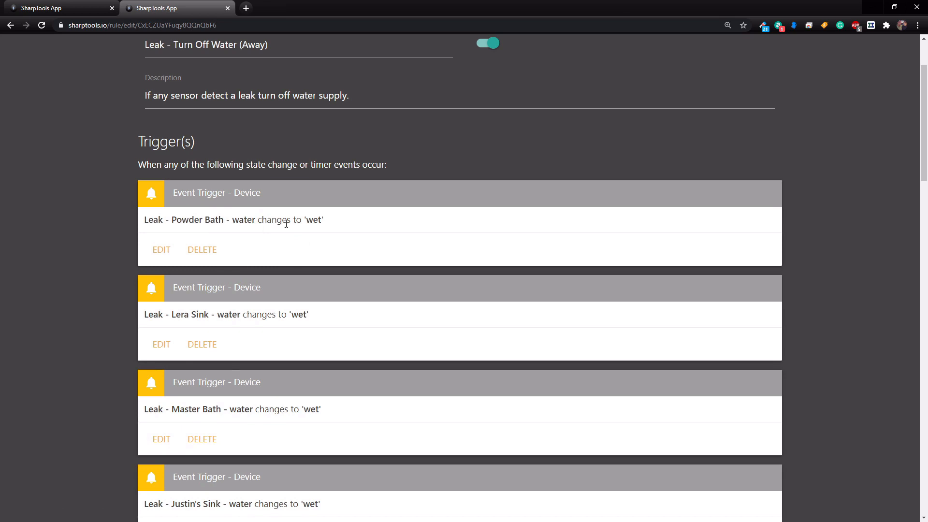
- Review the mode conditions, valve-close action and Pushbullet notification, then save the Away rule
scroll("down", 3)
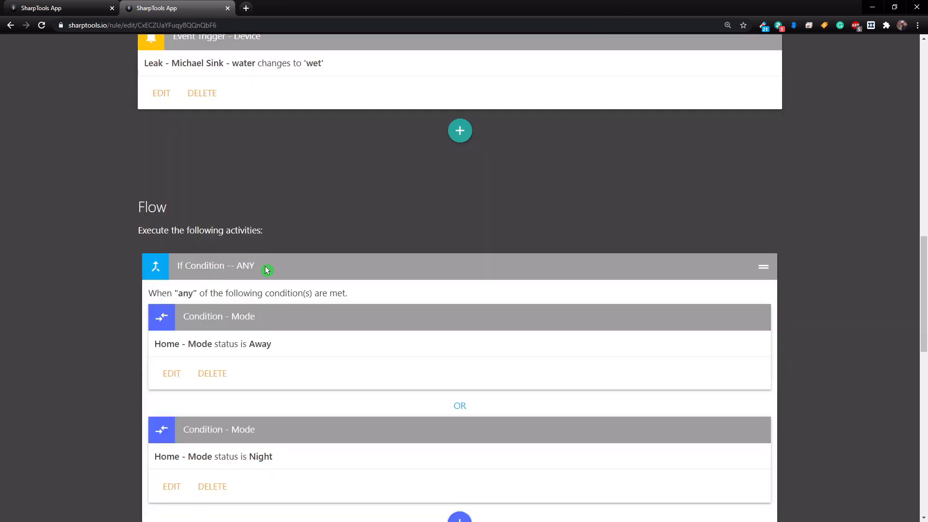
scroll("down", 3)
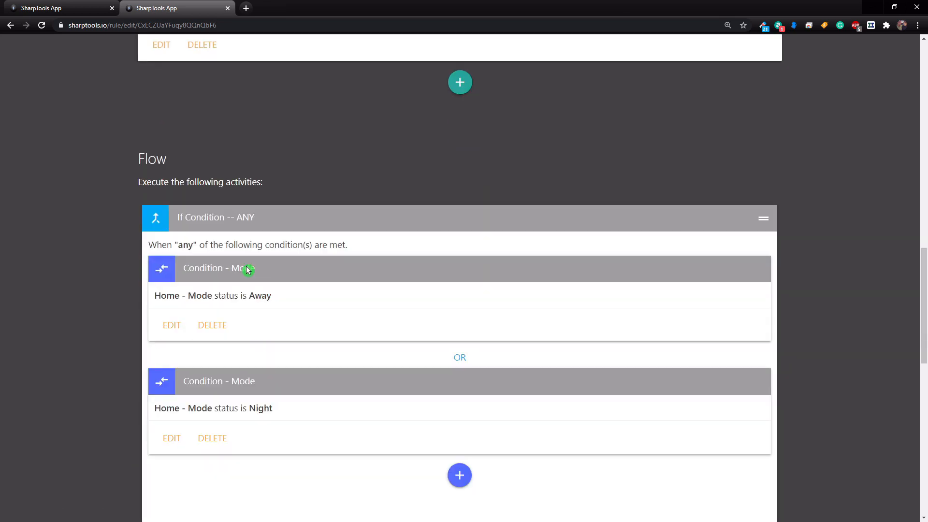
mouse_move(164, 315)
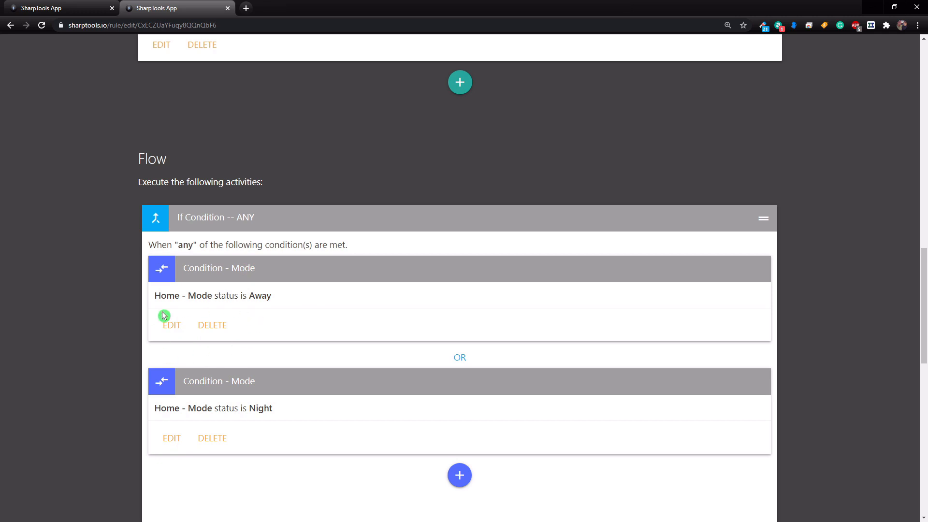
mouse_move(331, 391)
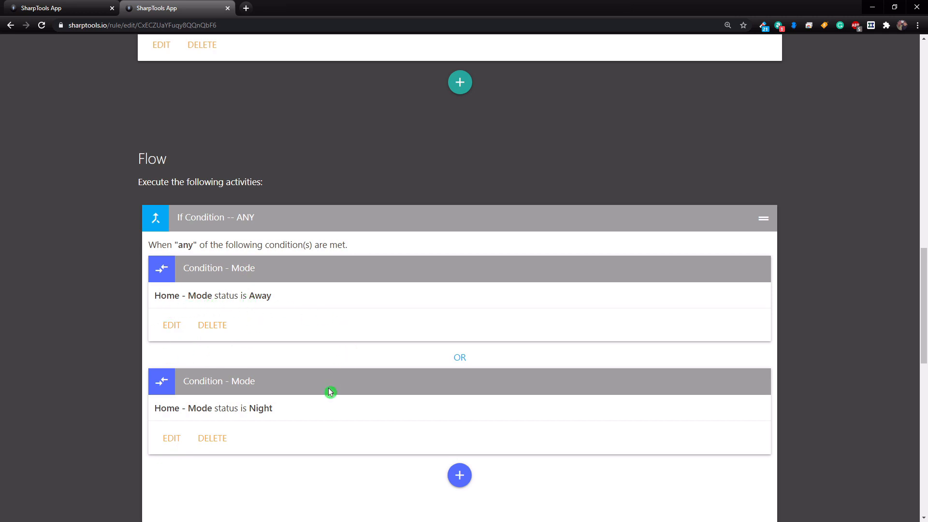
scroll("down", 3)
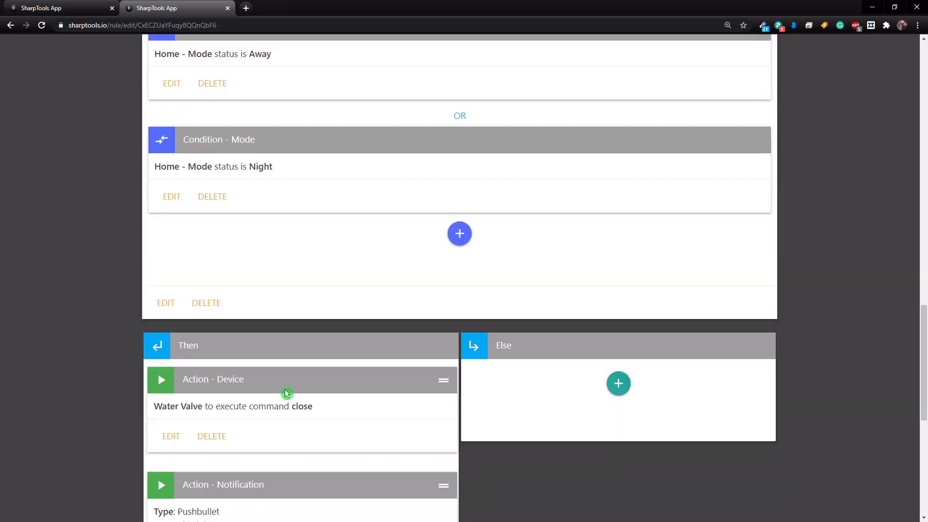
scroll("down", 3)
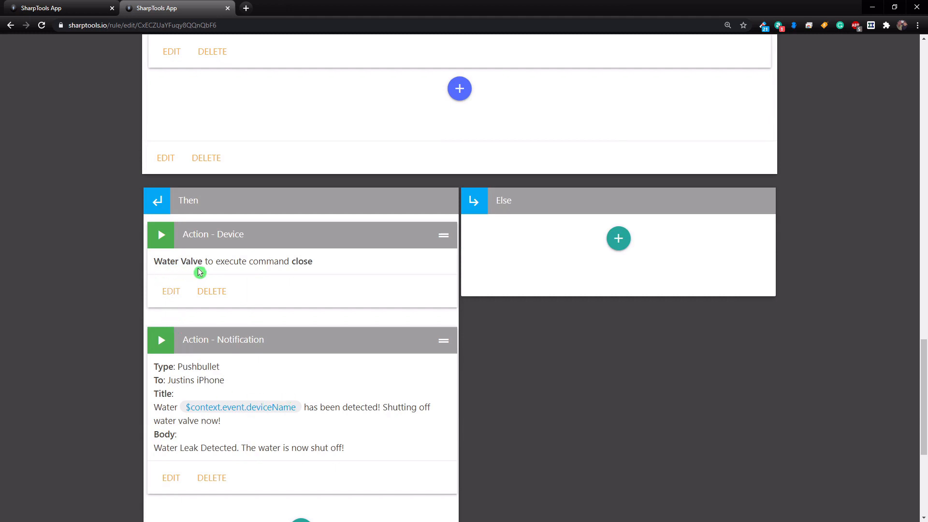
mouse_move(161, 287)
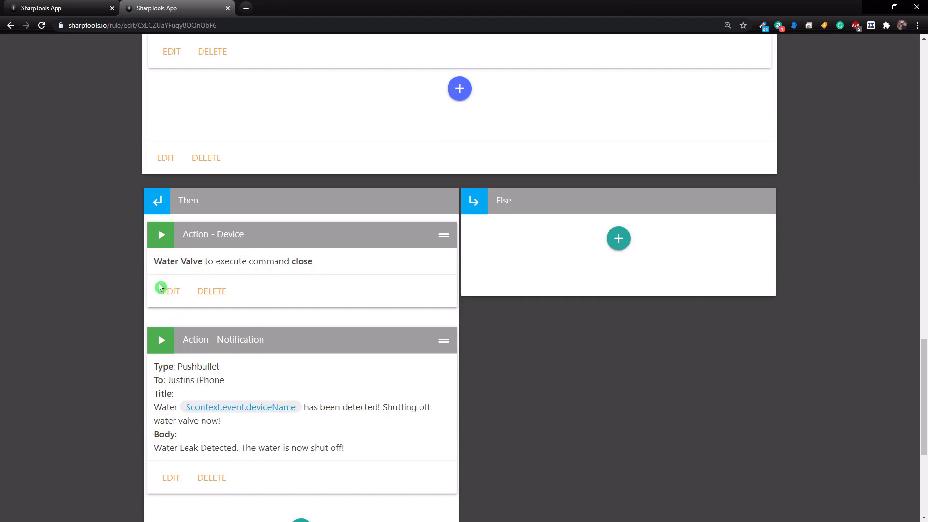
scroll("down", 3)
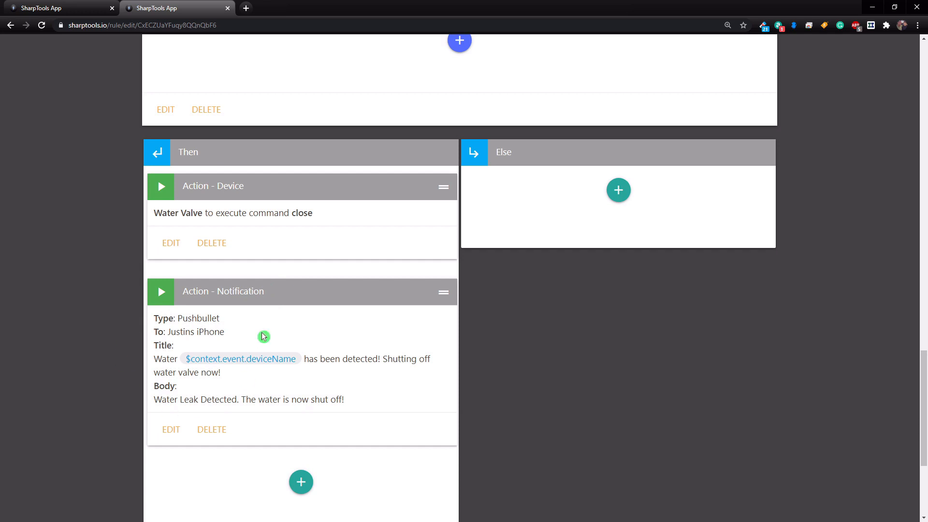
mouse_move(215, 374)
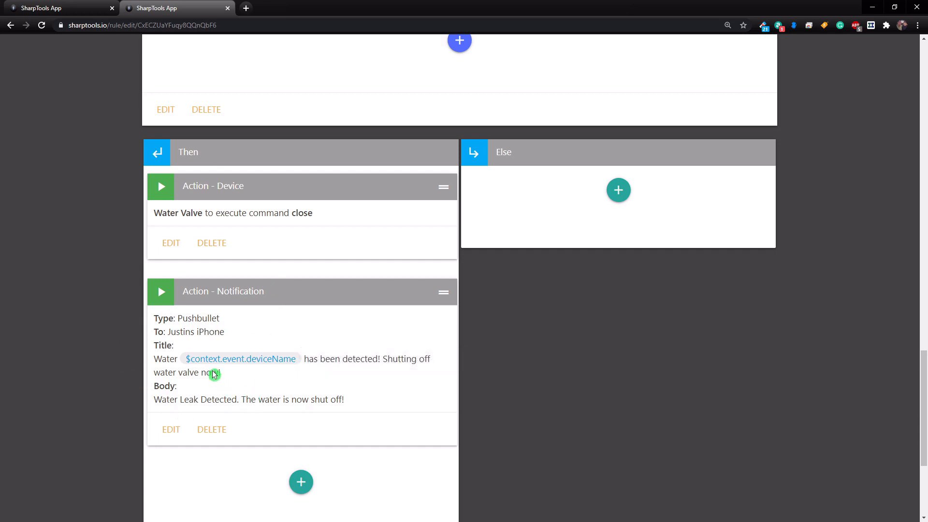
mouse_move(281, 374)
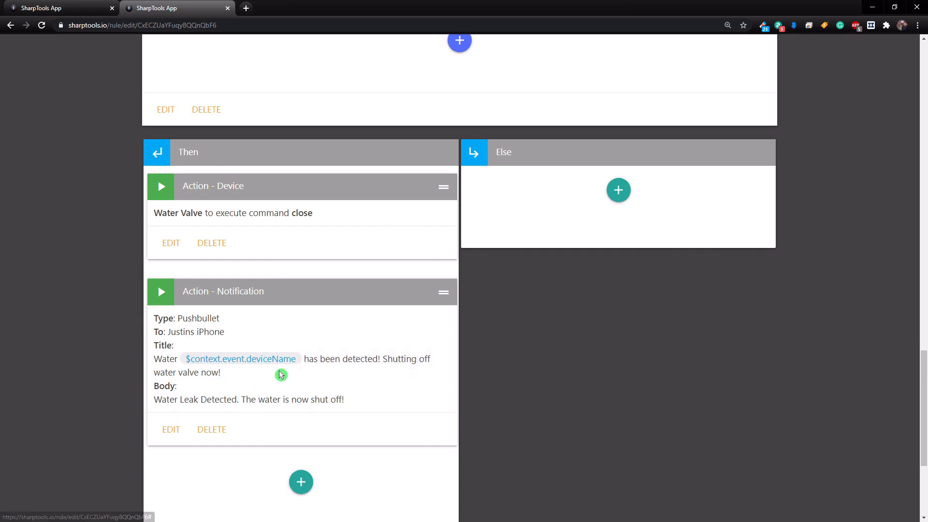
mouse_move(394, 367)
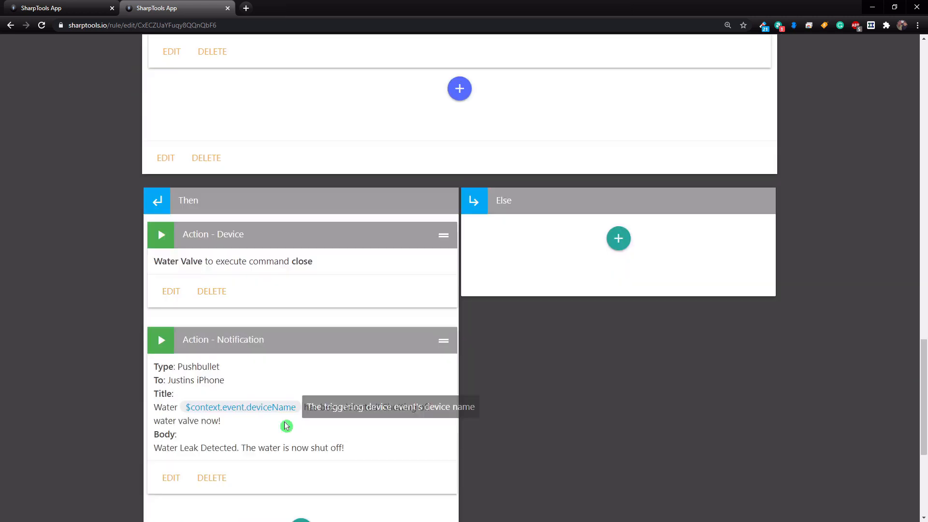
mouse_move(226, 432)
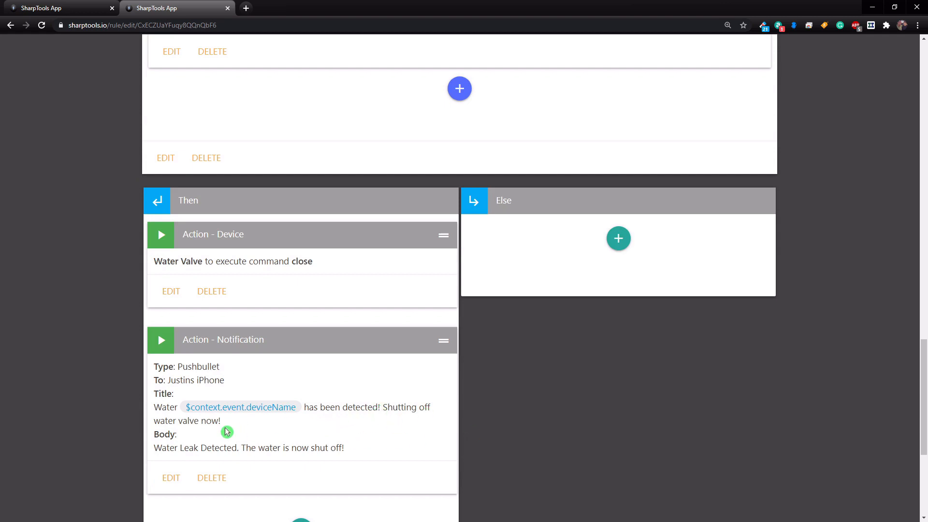
scroll("down", 3)
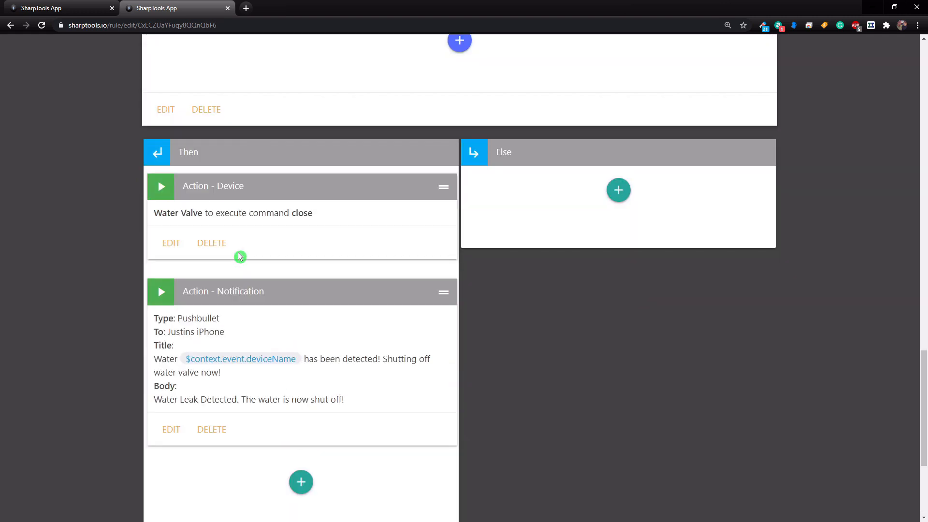
scroll("up", 3)
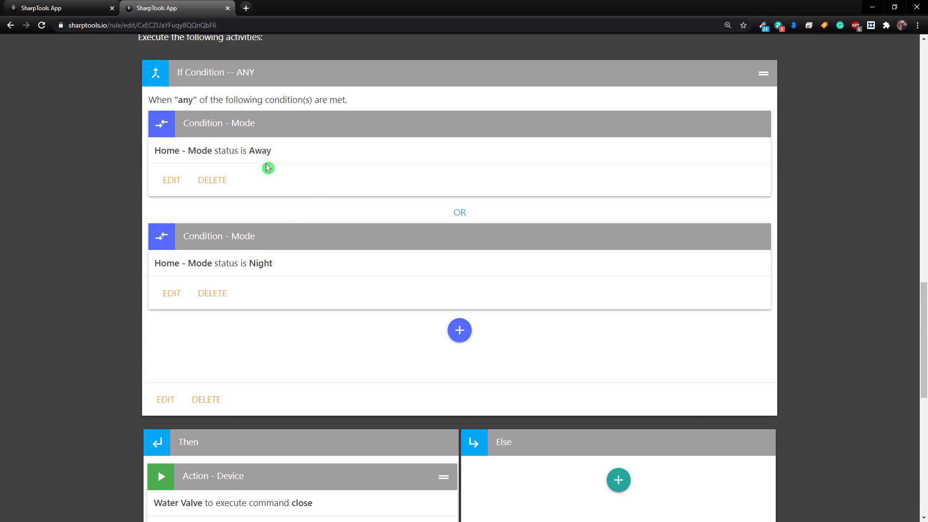
scroll("down", 3)
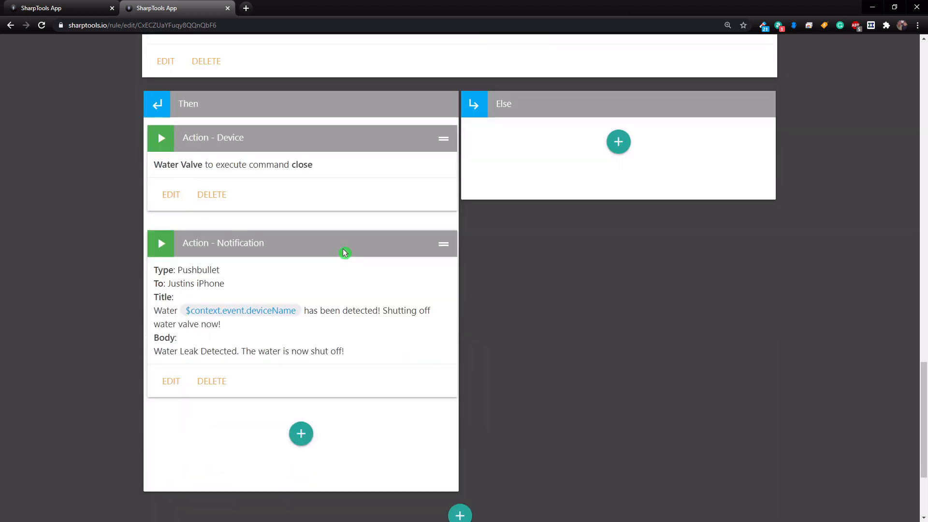
scroll("down", 3)
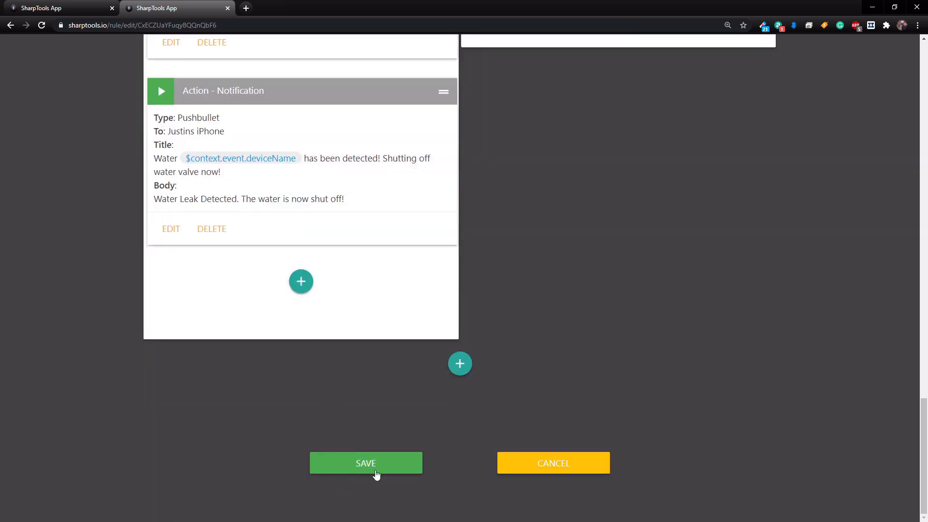
left_click(365, 463)
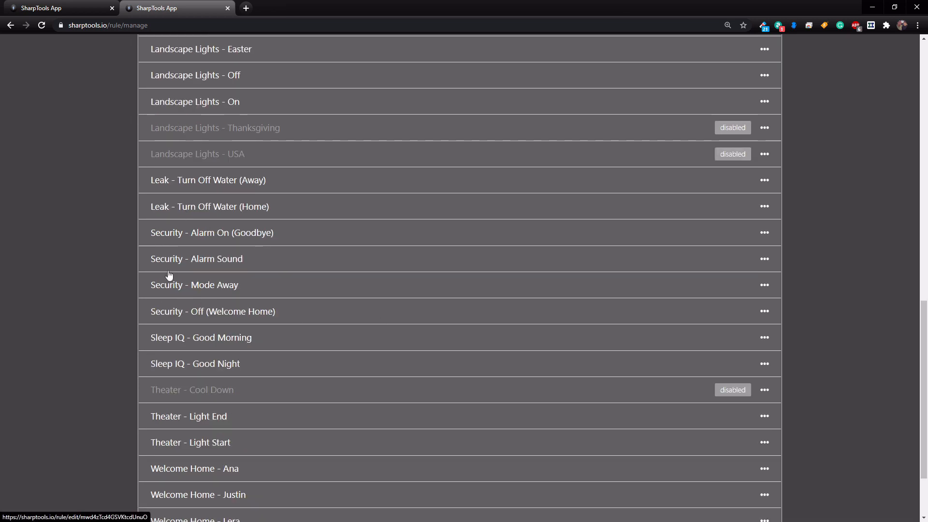
mouse_move(215, 212)
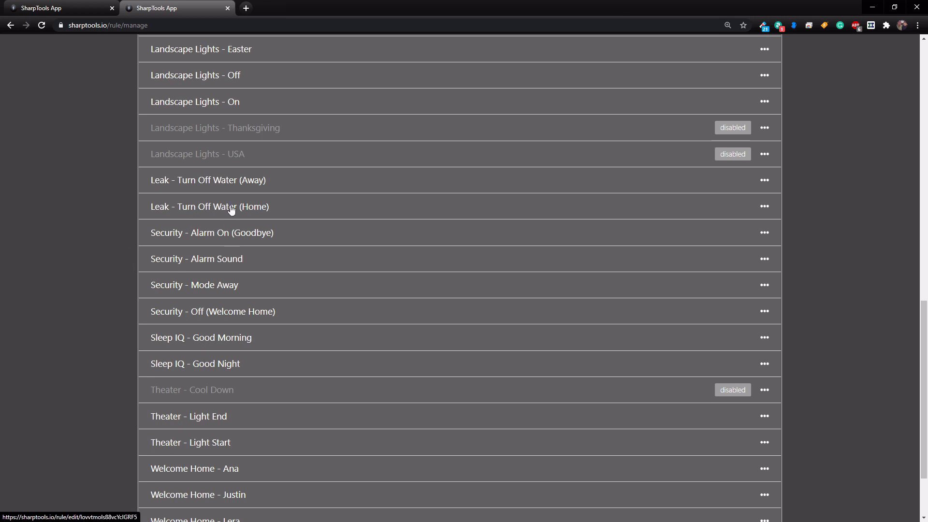
mouse_move(212, 213)
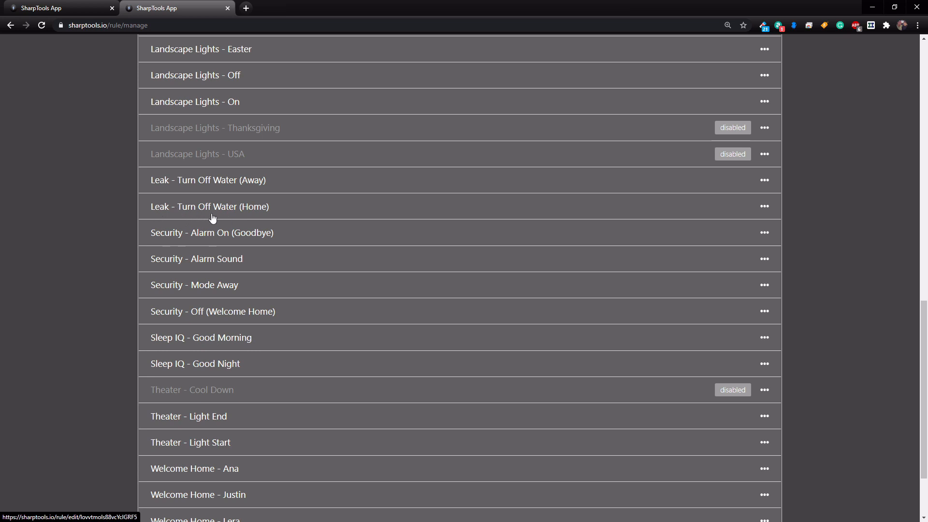
mouse_move(201, 215)
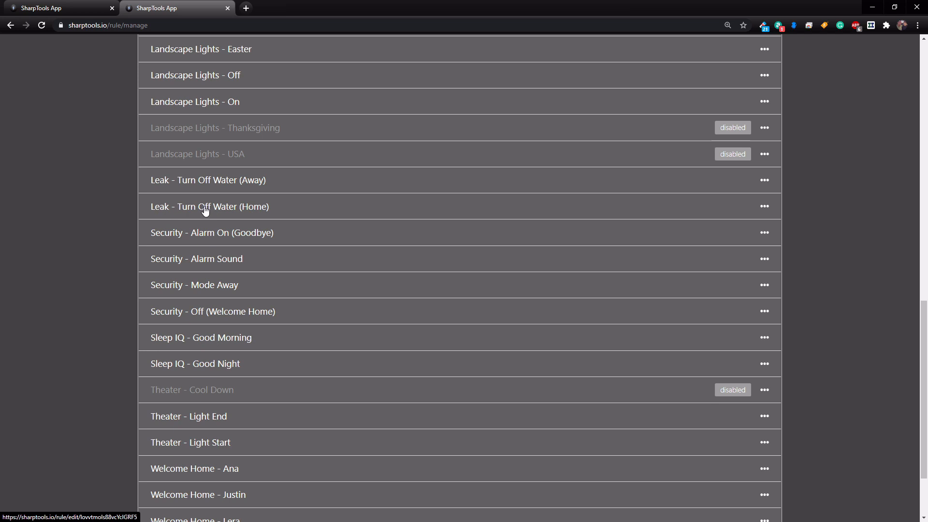
- Open the Leak - Turn Off Water (Home) rule showing its wet-for-5-minutes triggers
left_click(209, 207)
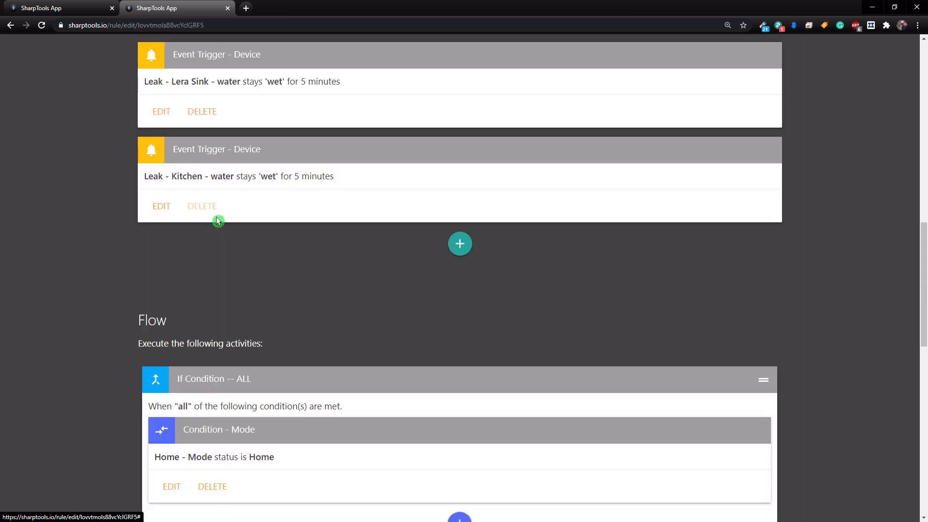
scroll("up", 3)
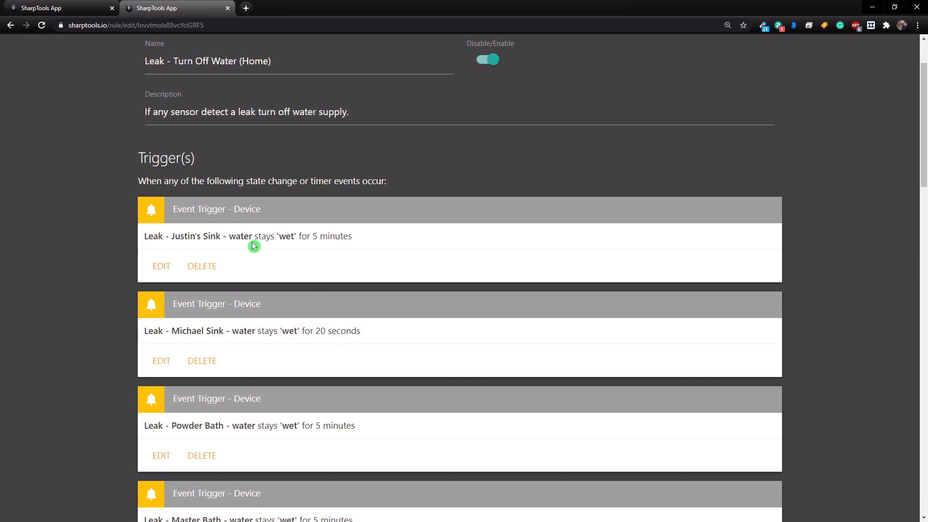
mouse_move(183, 245)
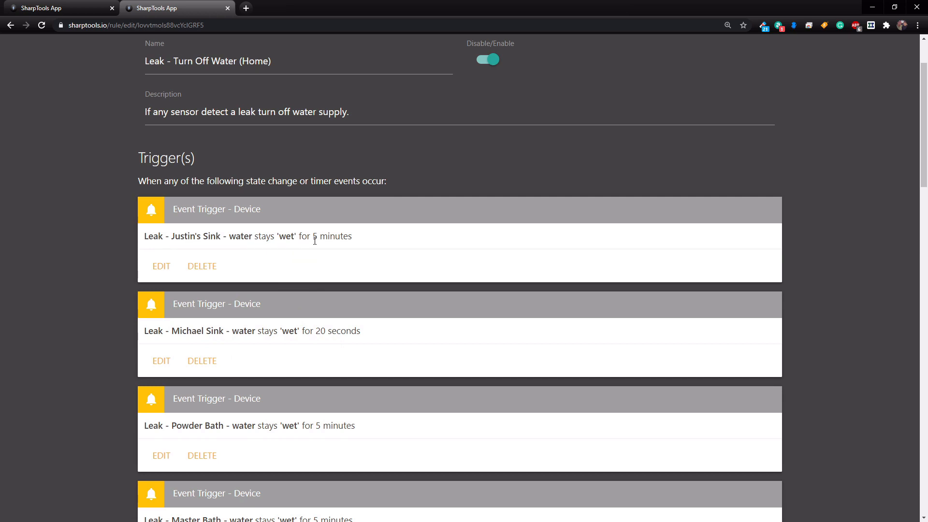
scroll("down", 3)
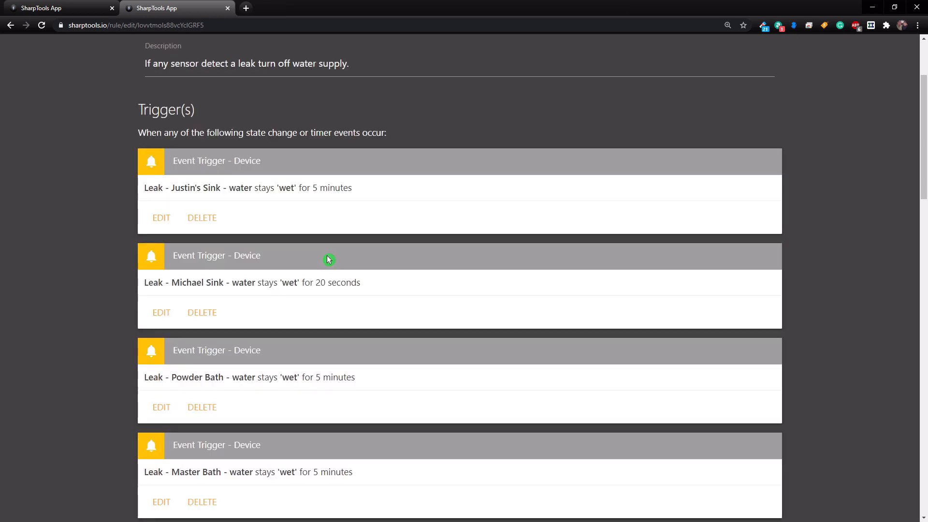
mouse_move(323, 260)
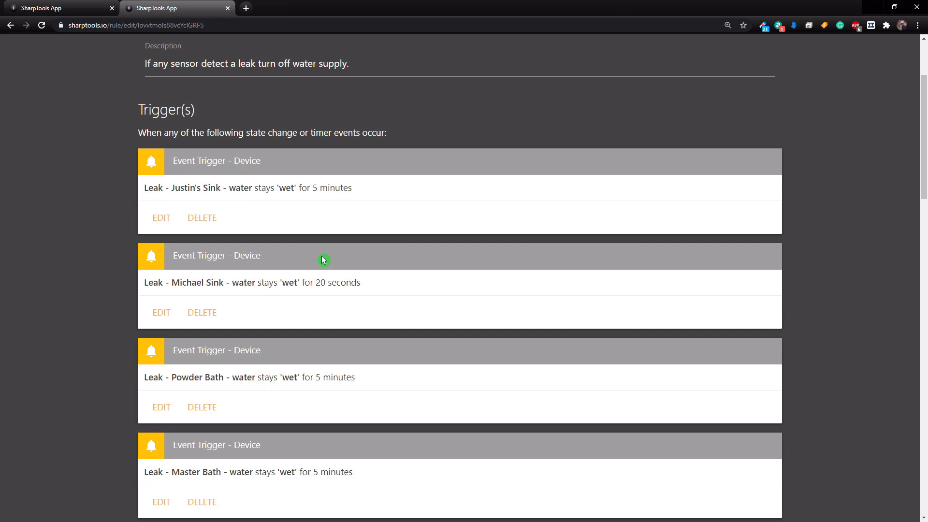
scroll("down", 3)
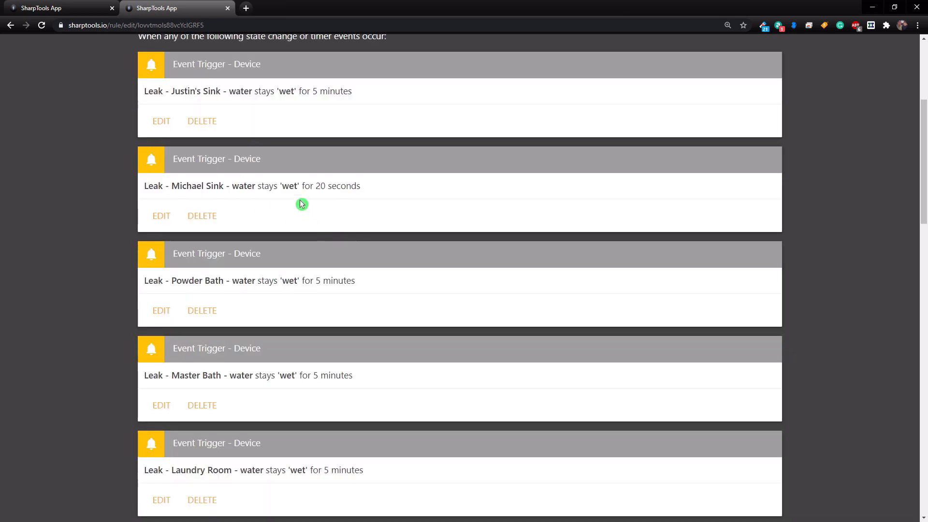
mouse_move(312, 201)
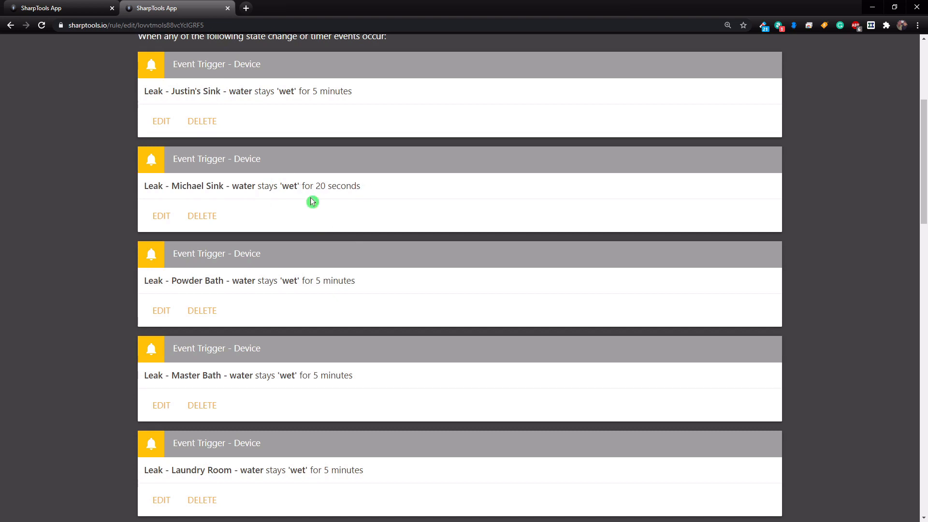
mouse_move(304, 208)
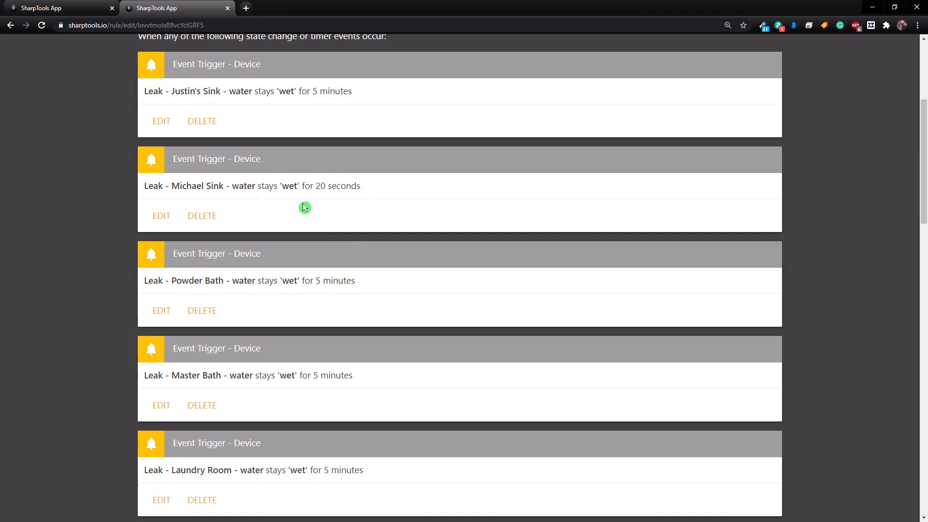
scroll("down", 3)
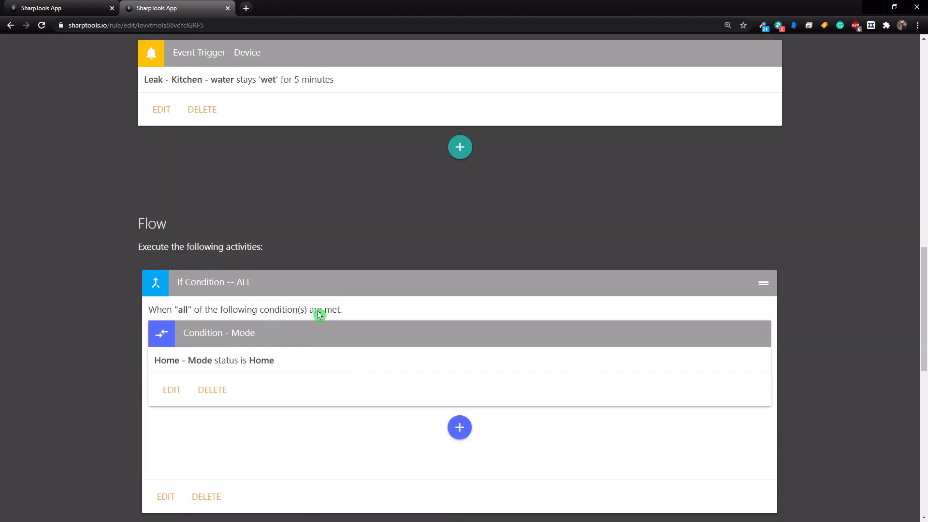
mouse_move(247, 367)
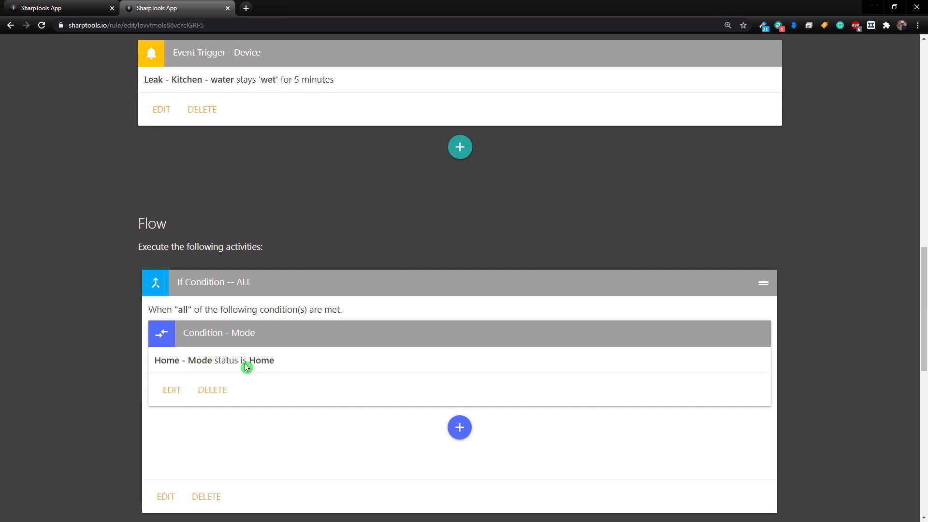
mouse_move(295, 341)
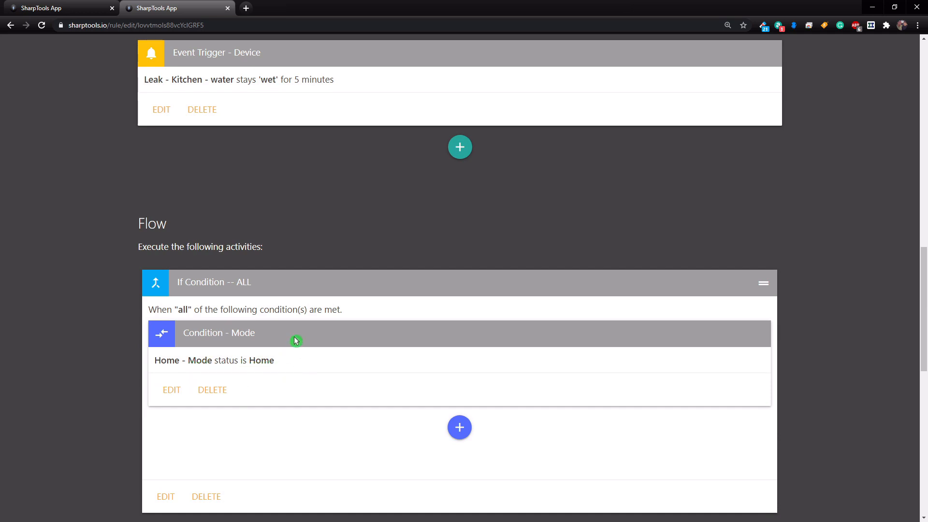
mouse_move(297, 354)
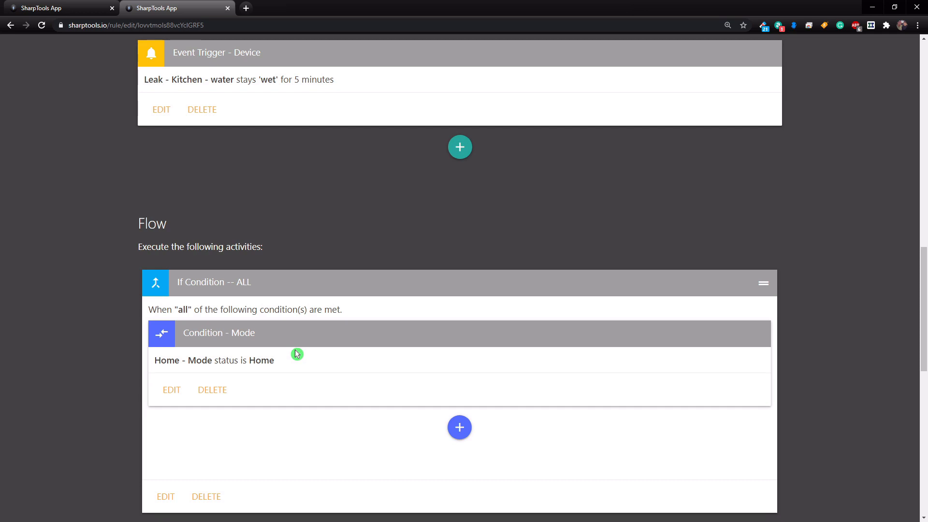
scroll("down", 3)
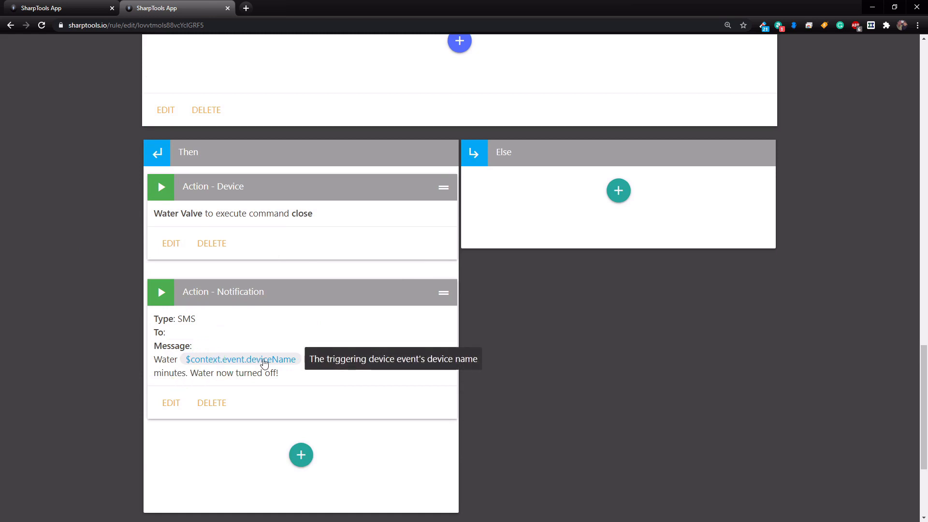
mouse_move(267, 390)
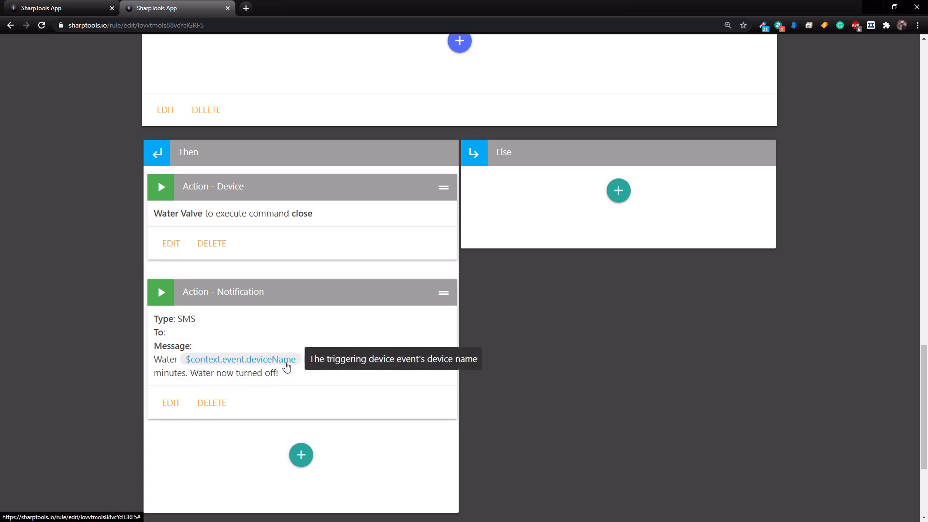
mouse_move(283, 384)
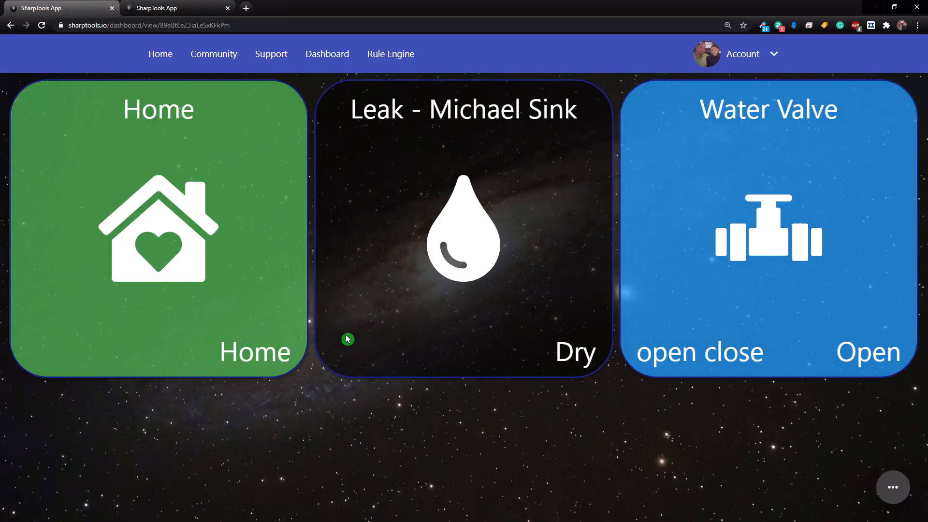
mouse_move(153, 231)
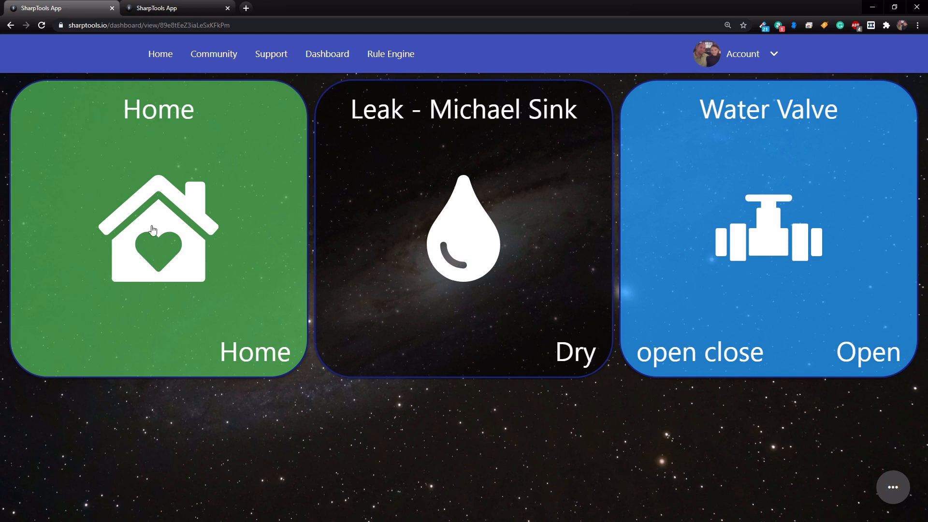
mouse_move(462, 122)
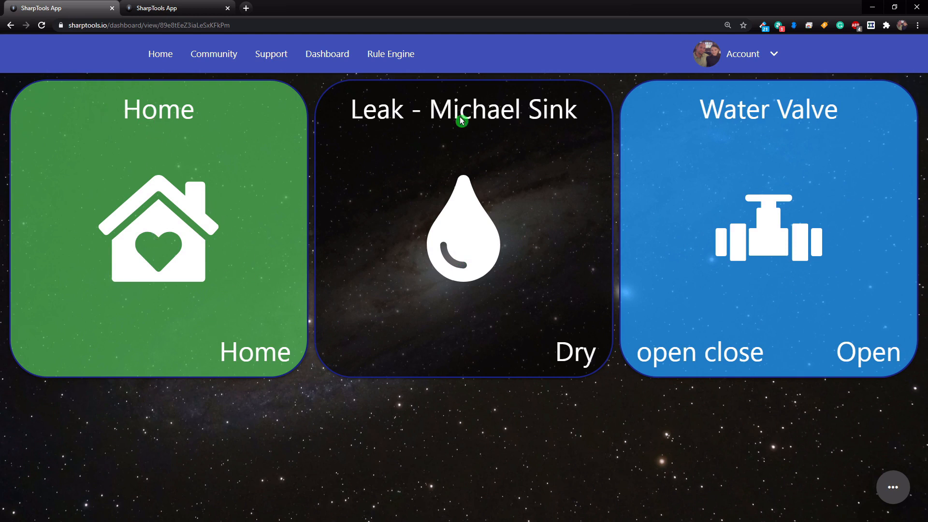
mouse_move(578, 374)
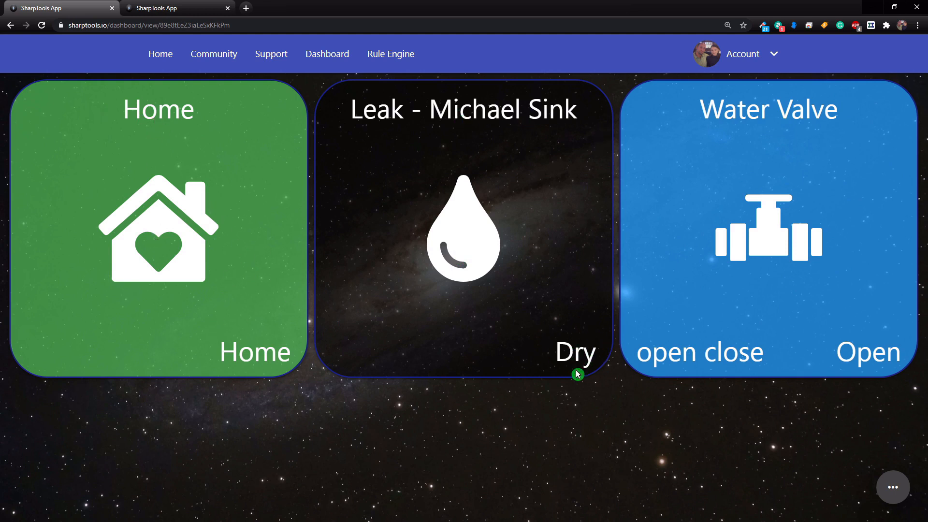
mouse_move(809, 137)
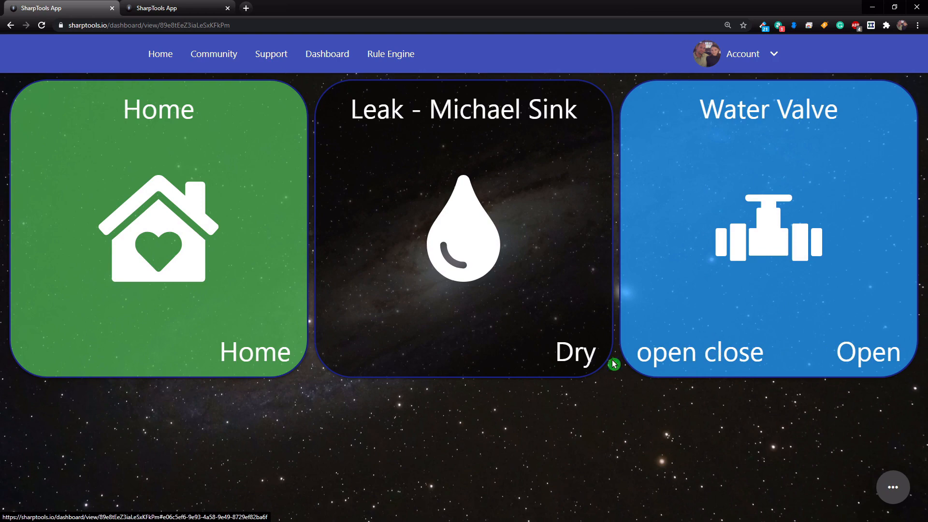
mouse_move(407, 229)
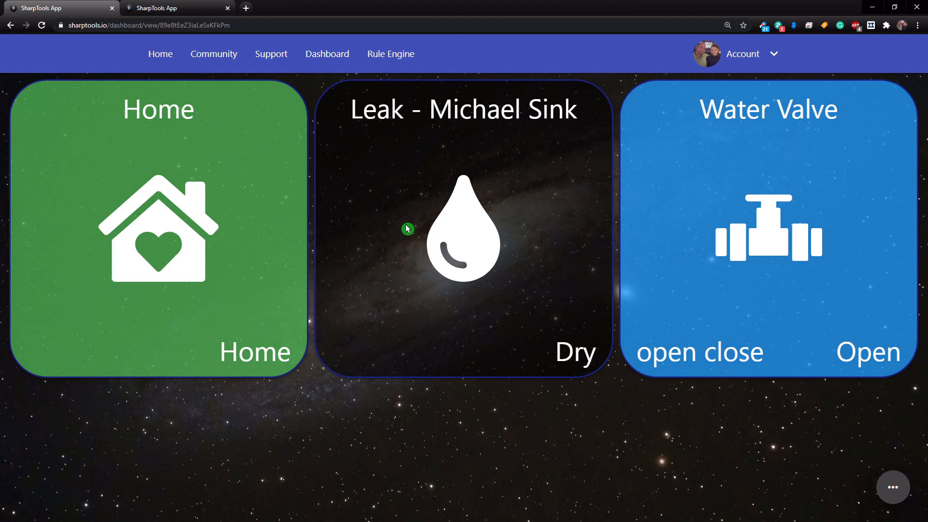
- Show the test dashboard with Home mode, Michael Sink leak sensor and Water Valve tiles
left_click(158, 228)
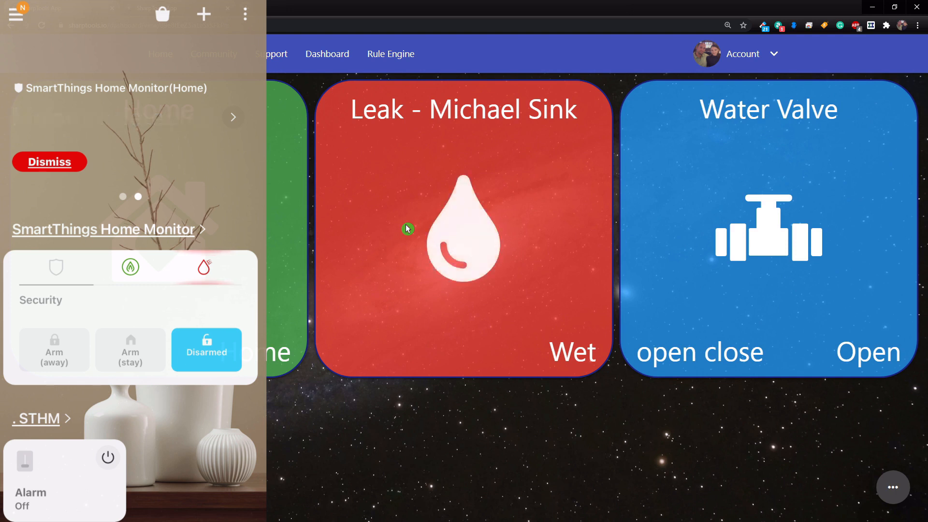
mouse_move(529, 294)
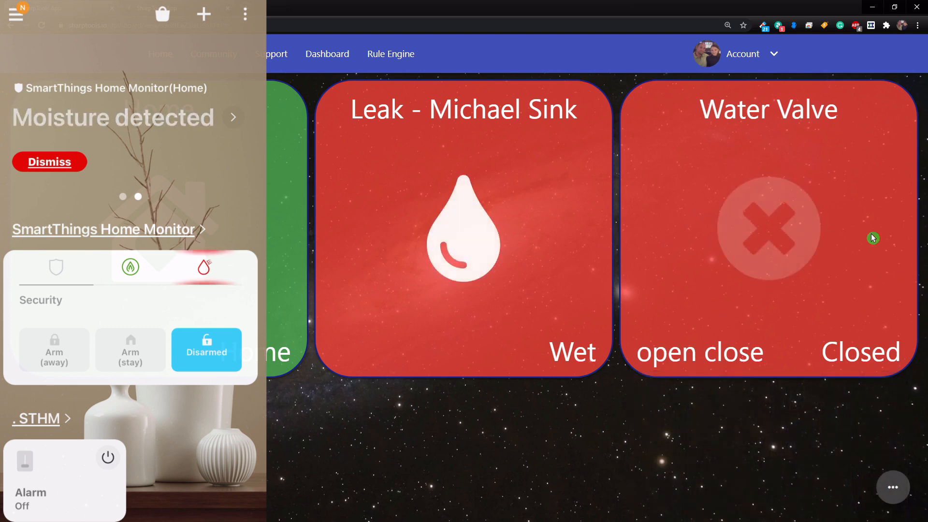
mouse_move(513, 317)
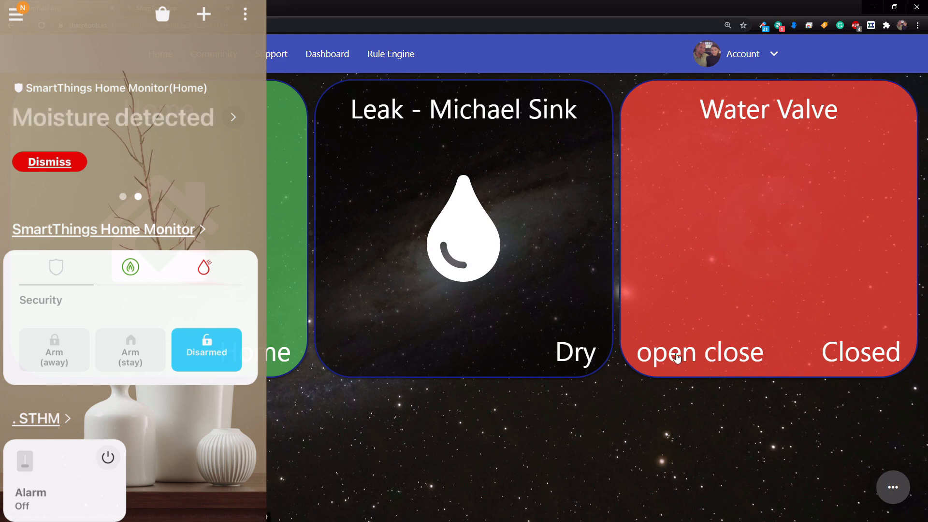
- Send the open command on the Water Valve tile so it reads Open again
left_click(699, 352)
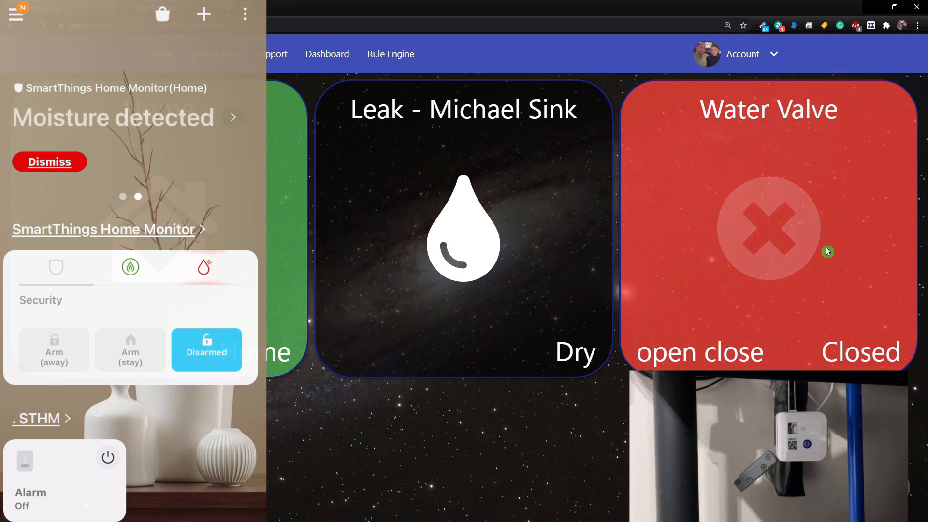
mouse_move(782, 295)
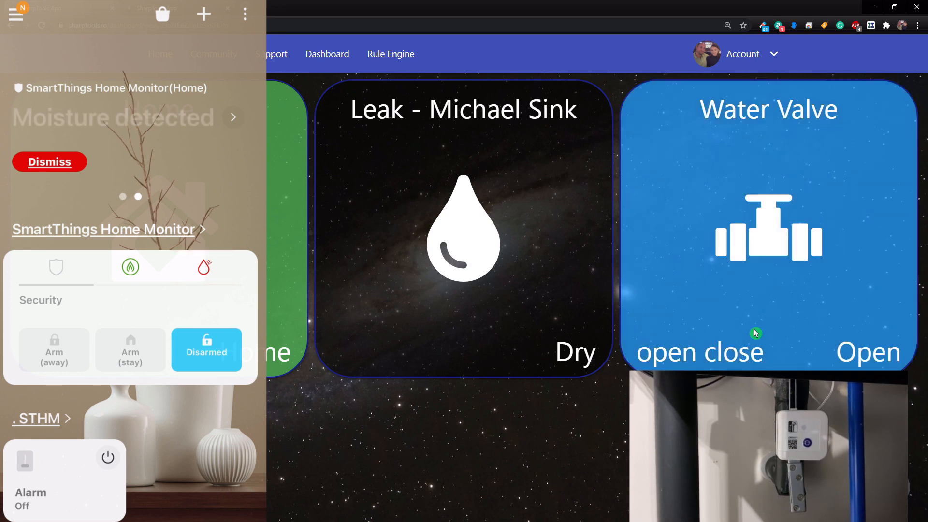
mouse_move(523, 297)
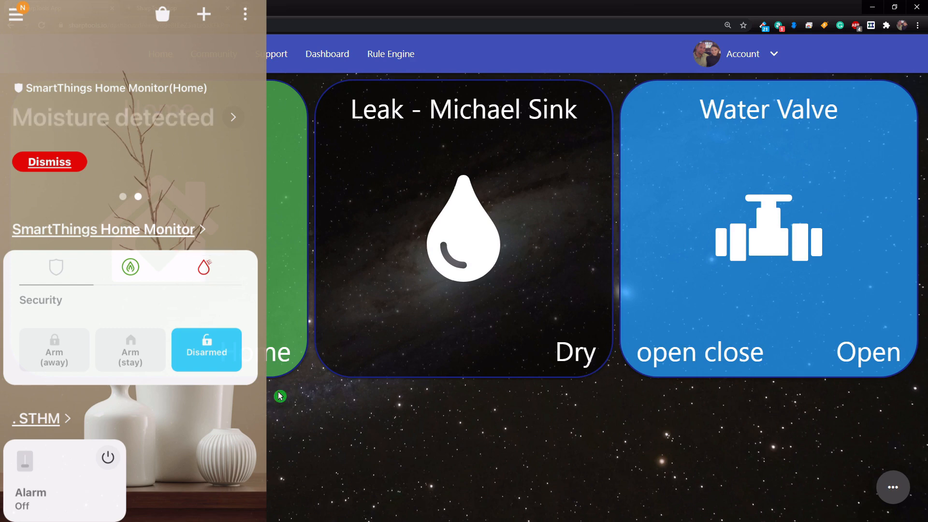
left_click(49, 162)
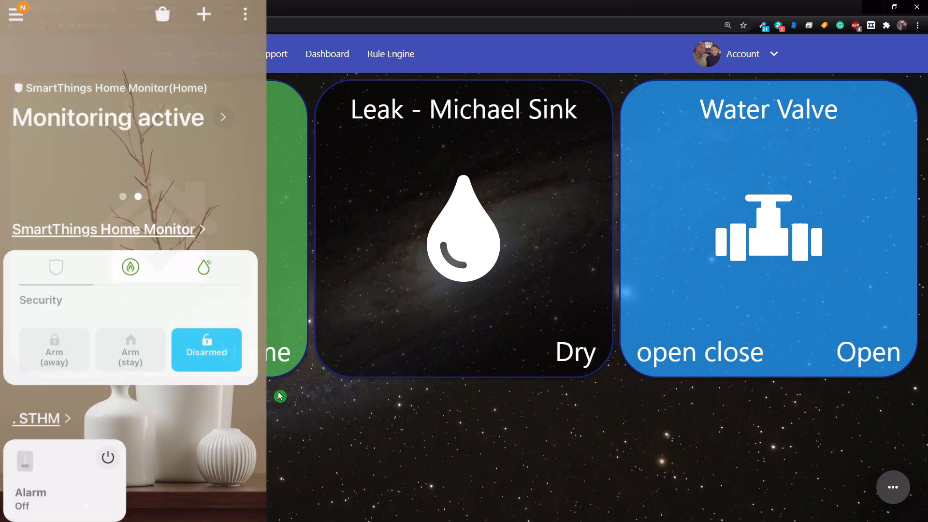
mouse_move(325, 428)
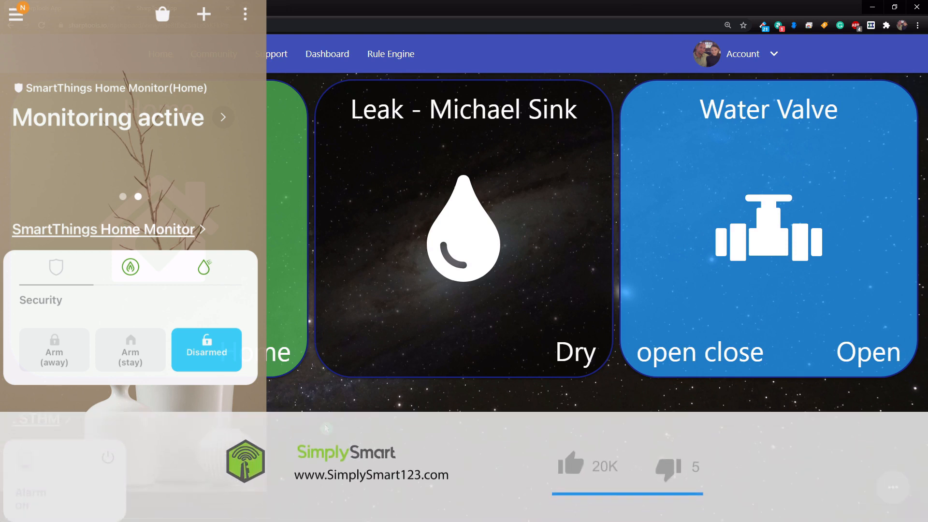
left_click(586, 463)
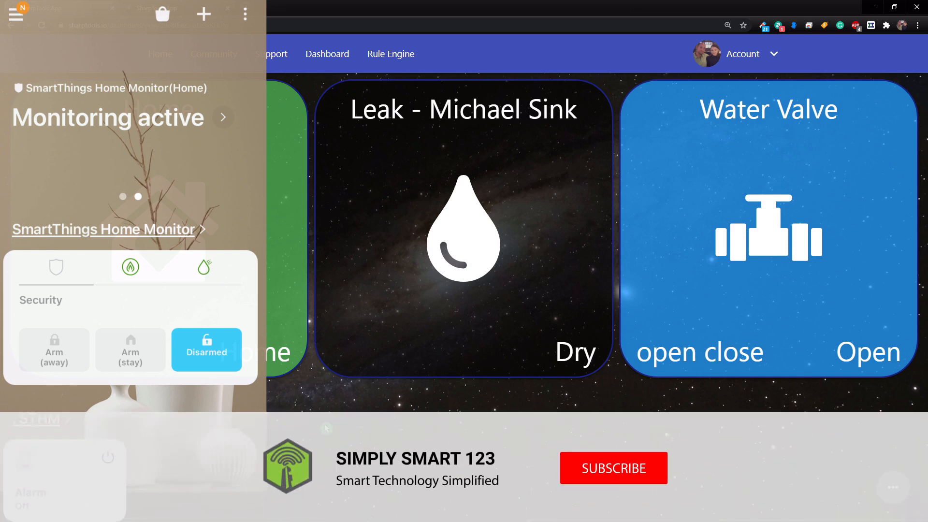
left_click(613, 468)
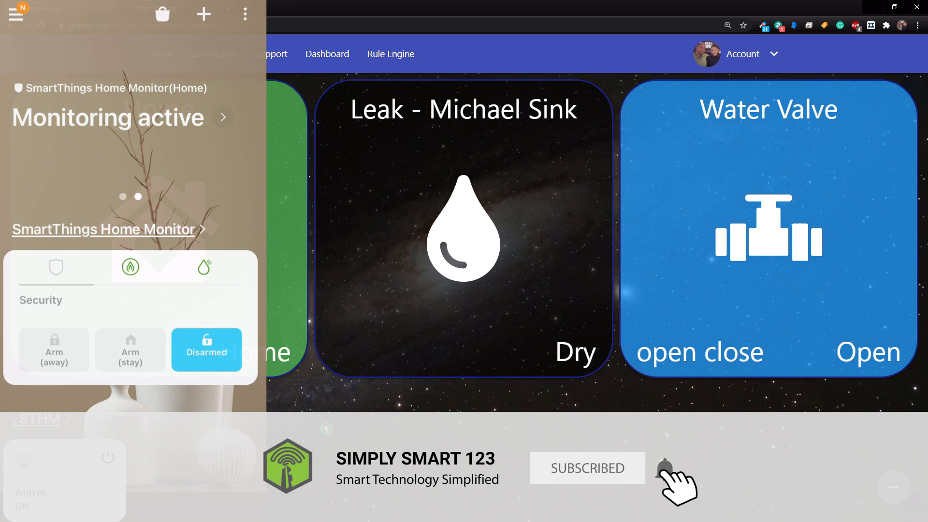